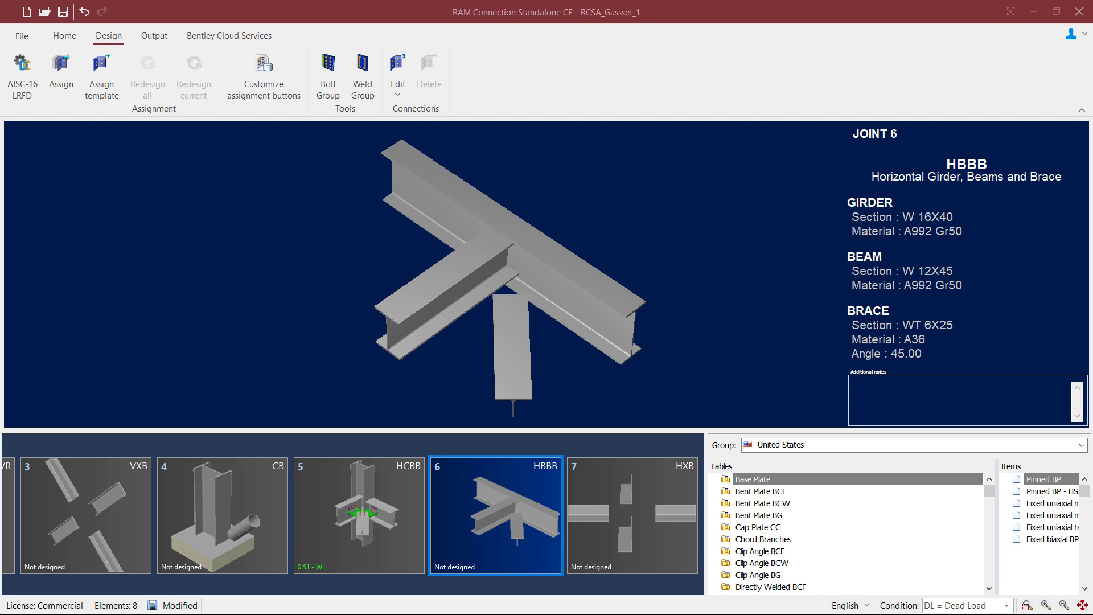
mouse_move(114, 44)
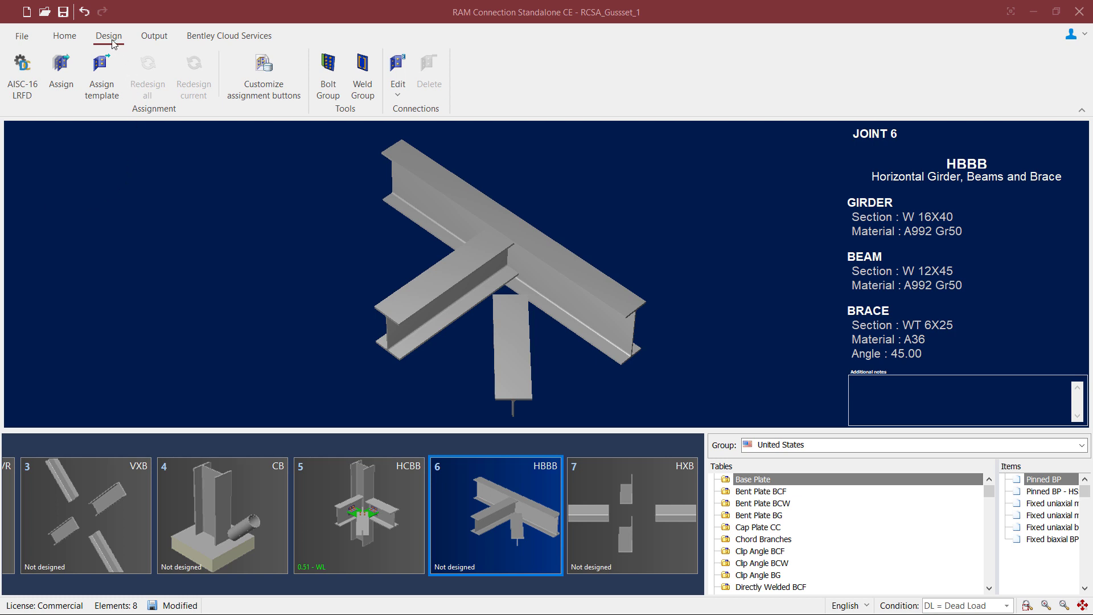
mouse_move(68, 118)
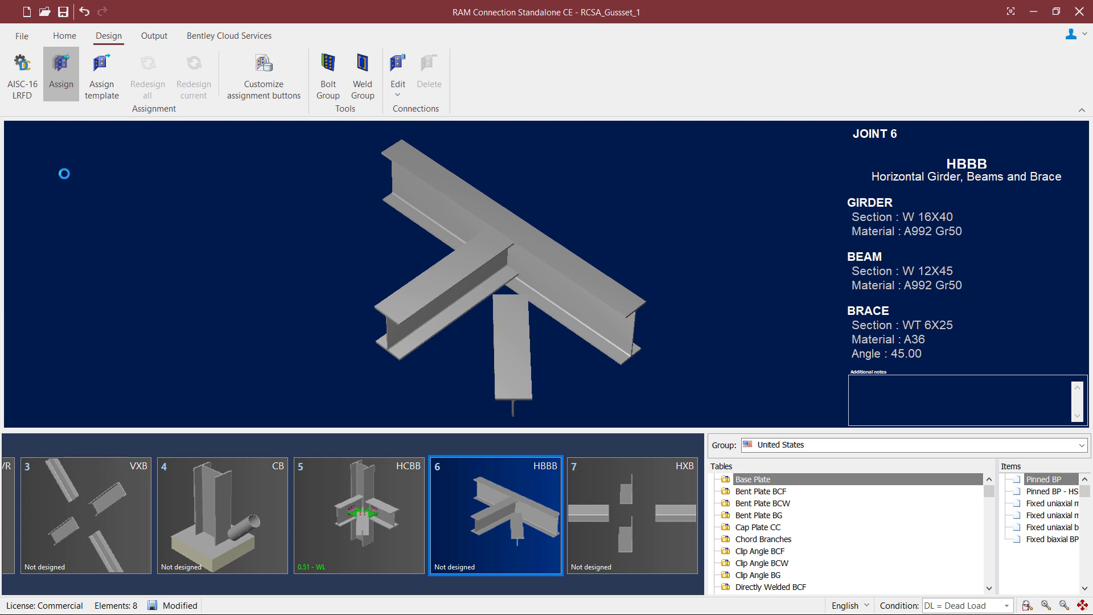
- Assign the Smart Connection HBBB_CA clip-angle gusset to joint 6
left_click(61, 73)
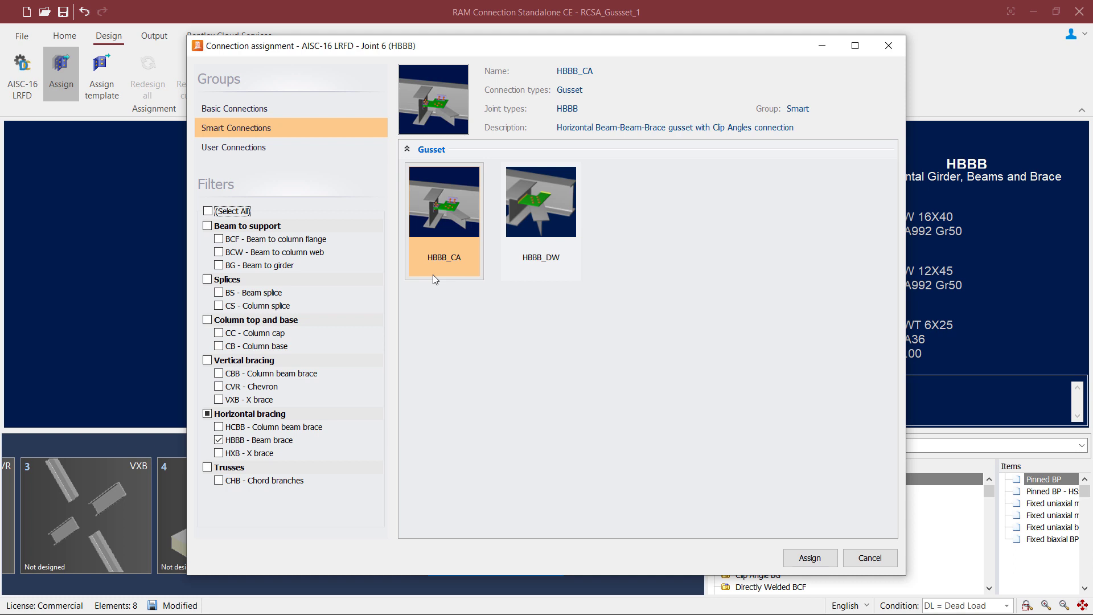
left_click(540, 202)
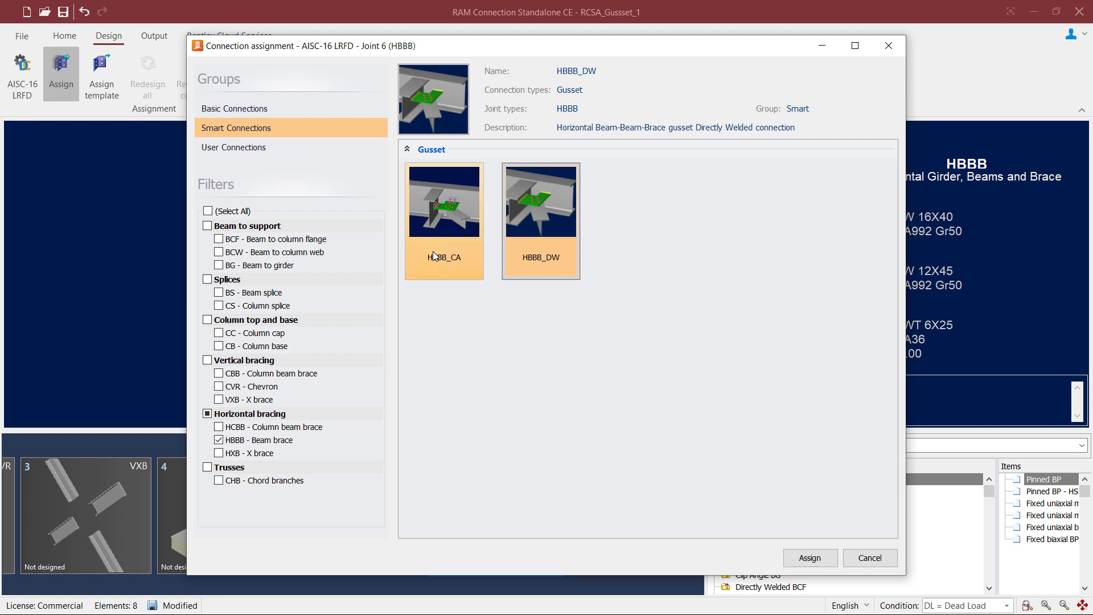
left_click(444, 202)
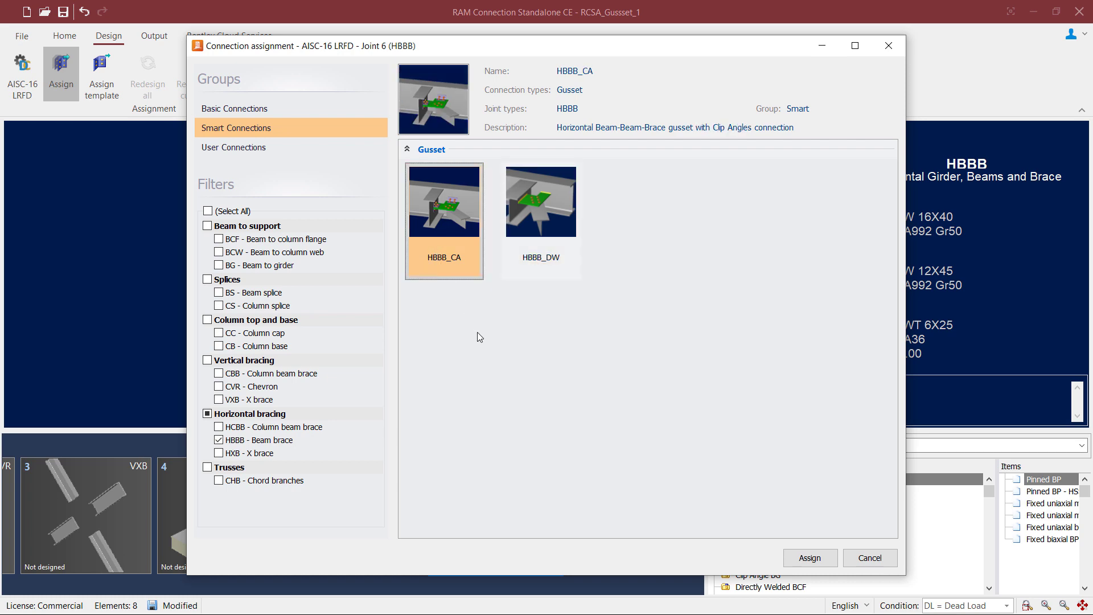
mouse_move(795, 553)
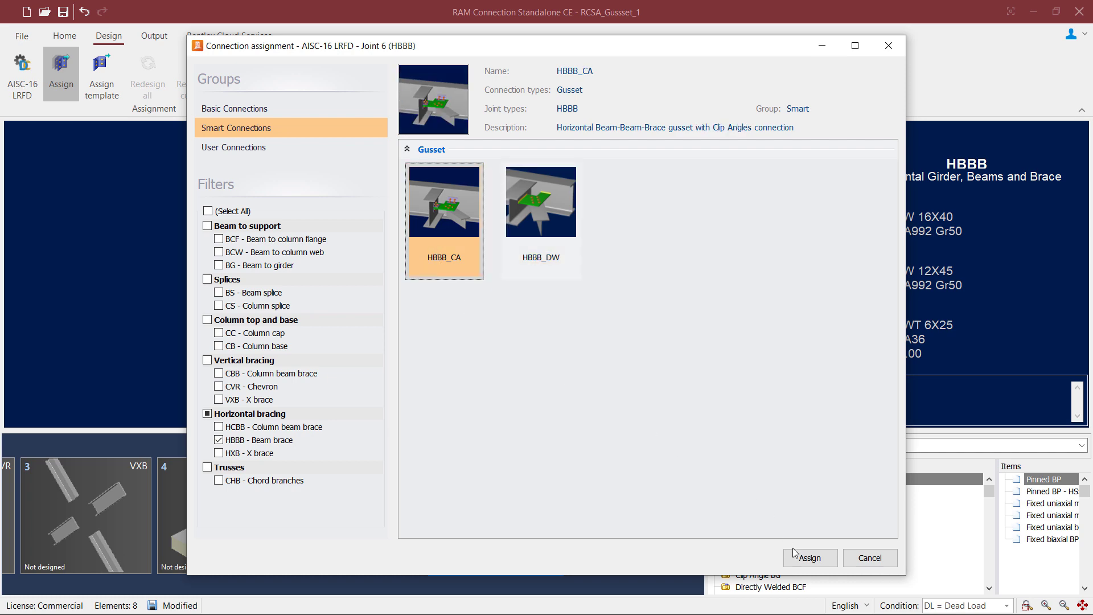
left_click(810, 558)
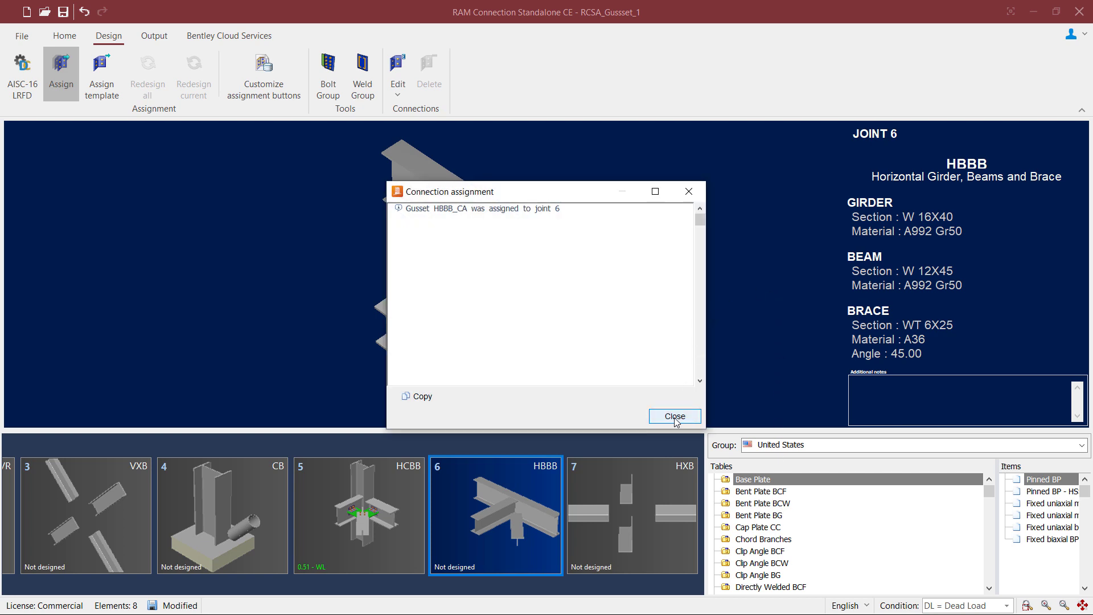
- Dismiss the assignment report to view joint 6's clip-angle gusset at ratio 0.36
left_click(673, 416)
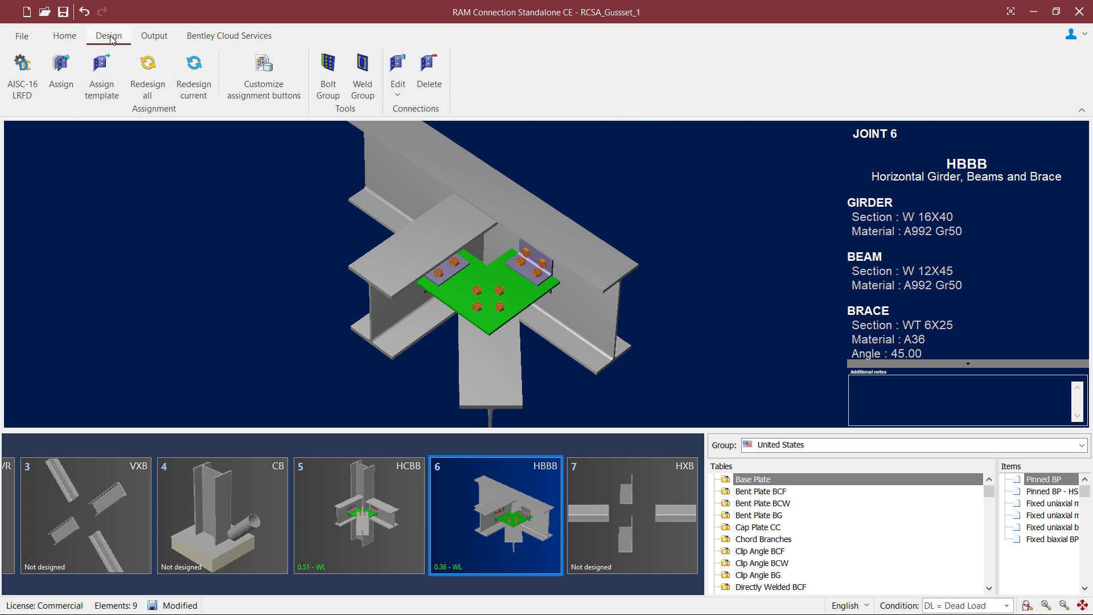
mouse_move(237, 280)
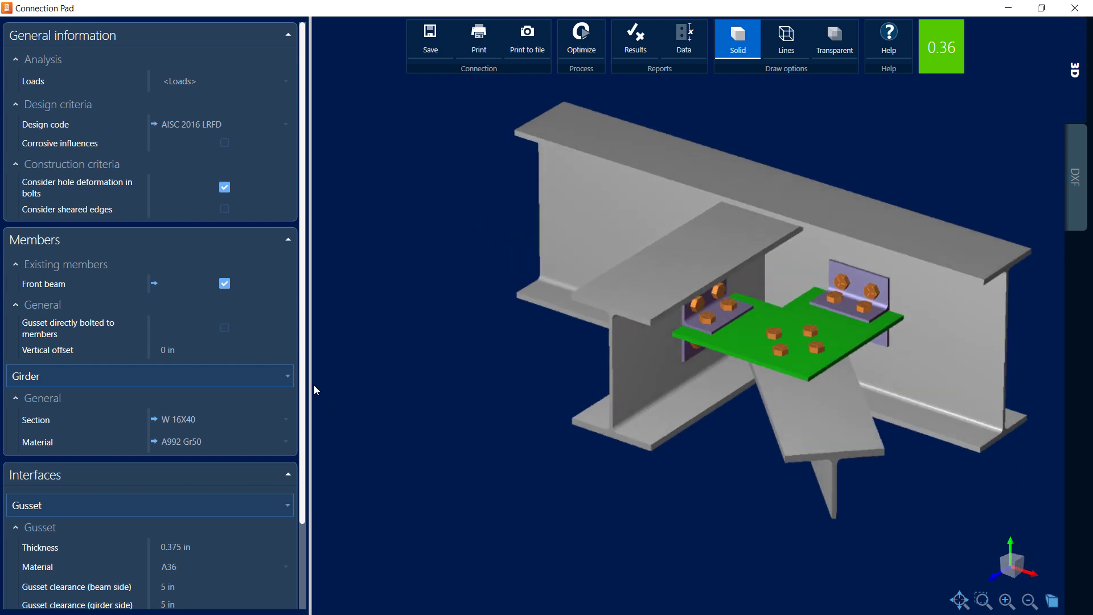
scroll("down", 3)
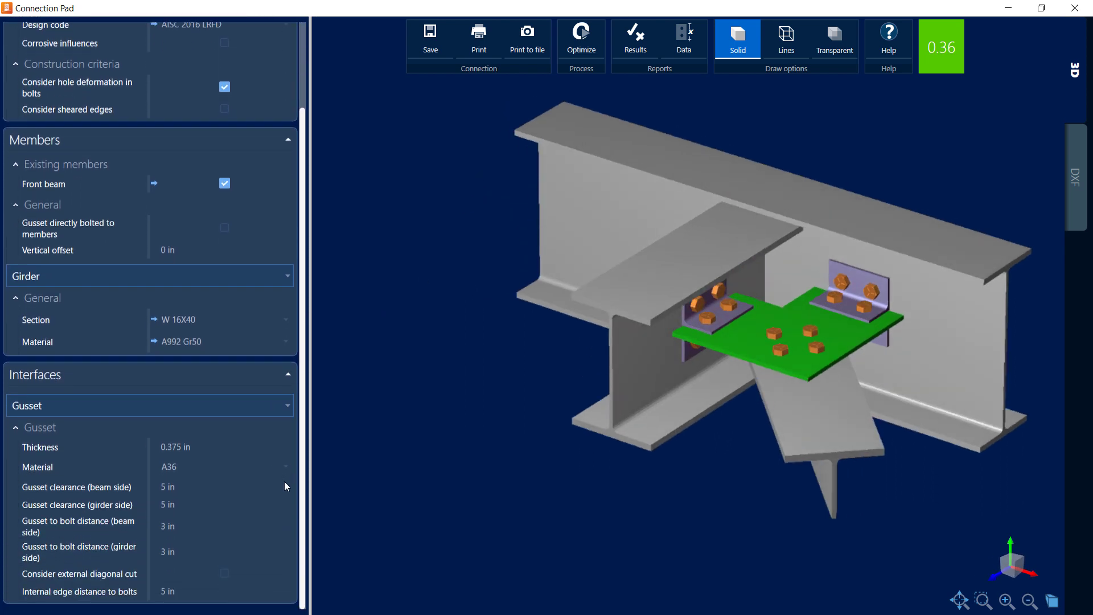
mouse_move(86, 143)
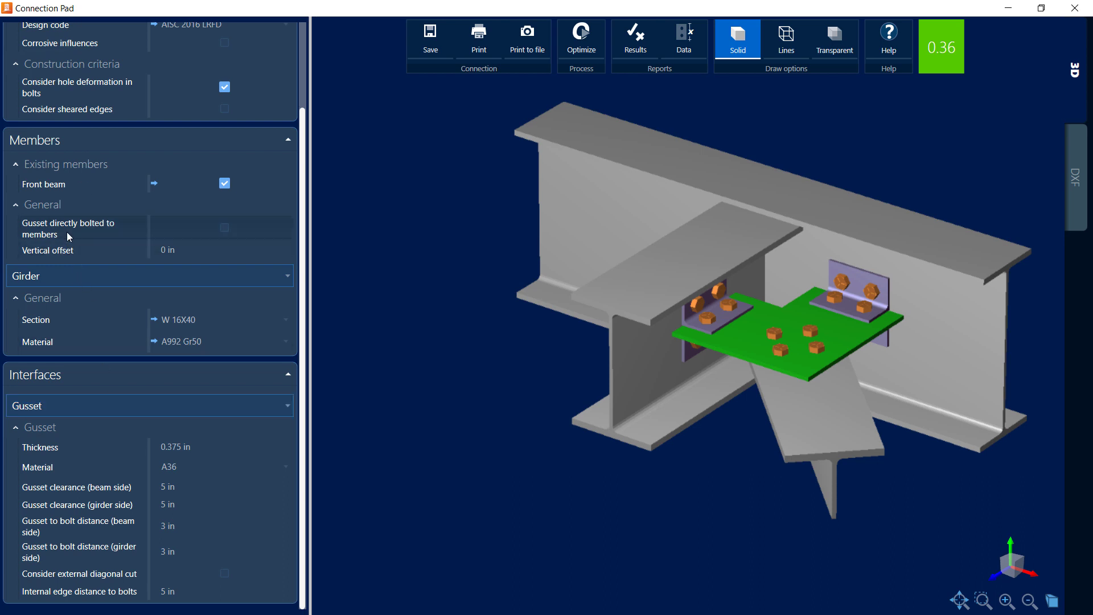
mouse_move(69, 237)
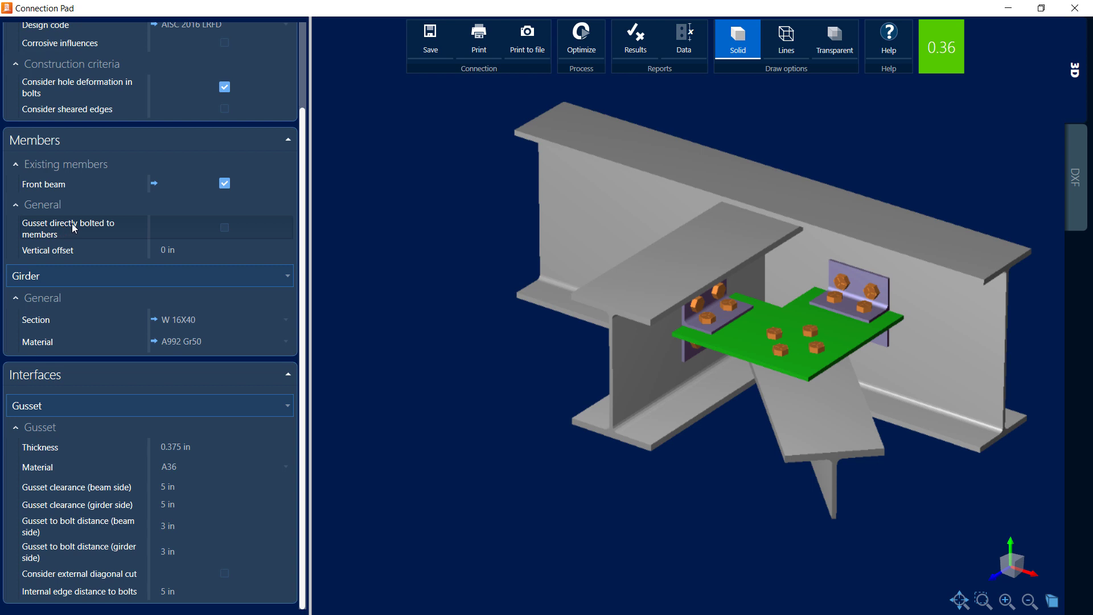
mouse_move(175, 239)
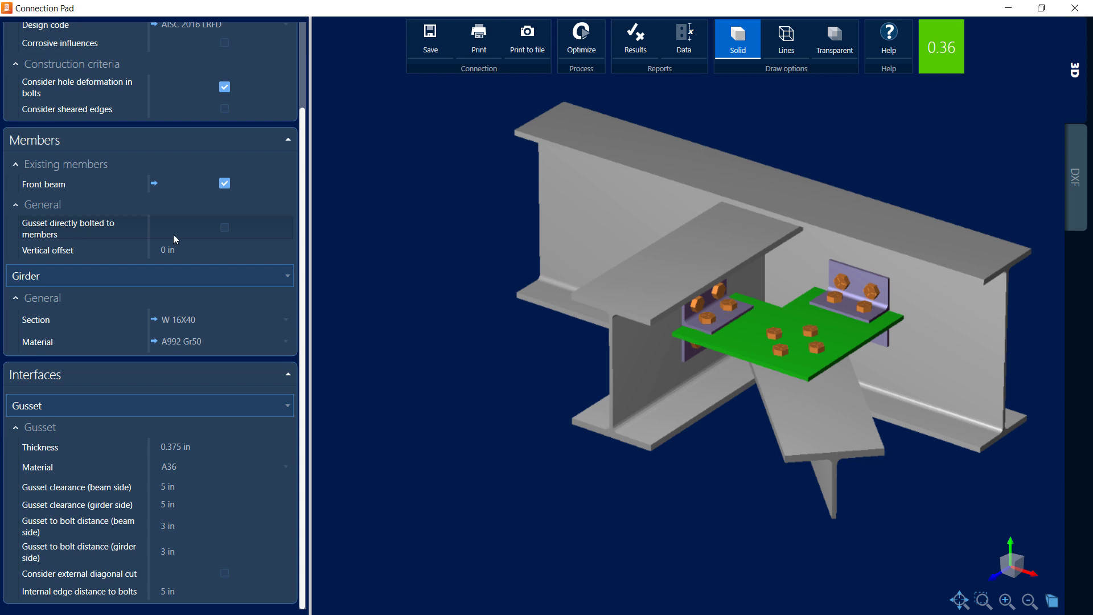
left_click(224, 244)
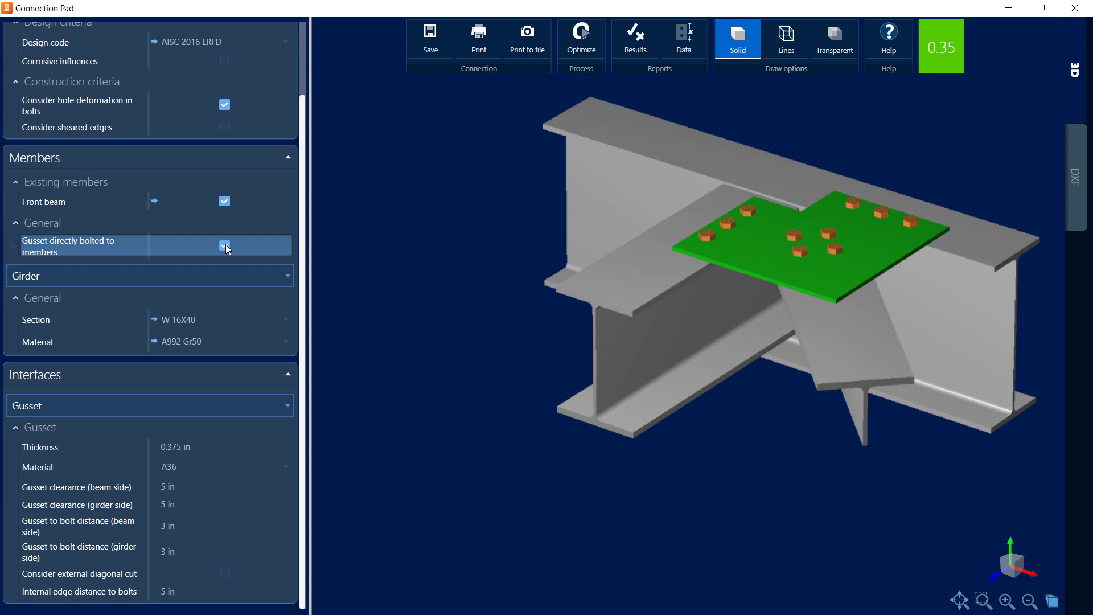
left_click(224, 248)
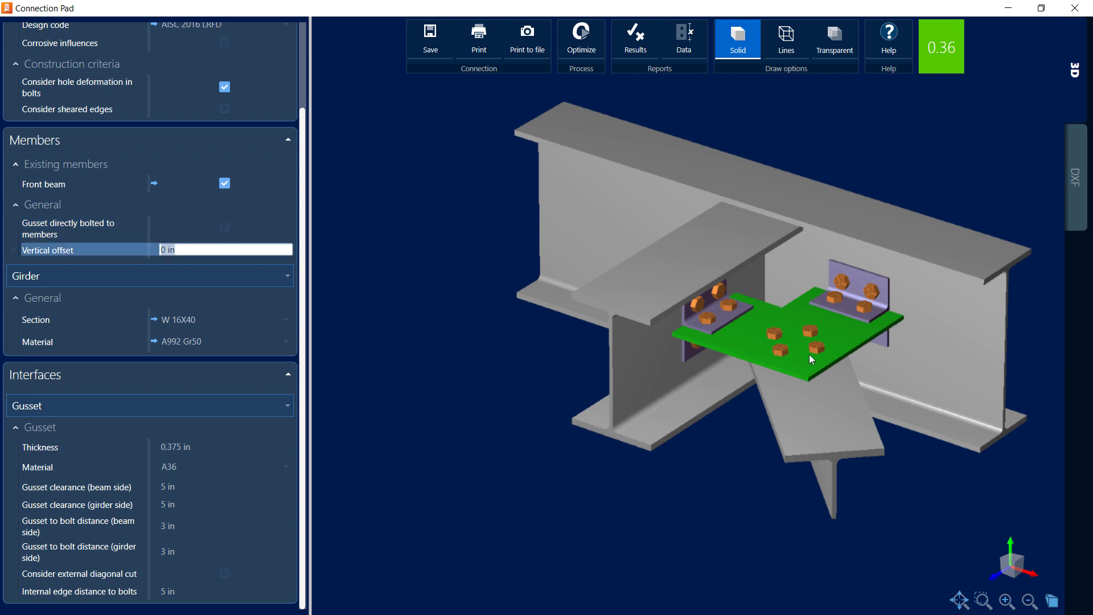
mouse_move(772, 301)
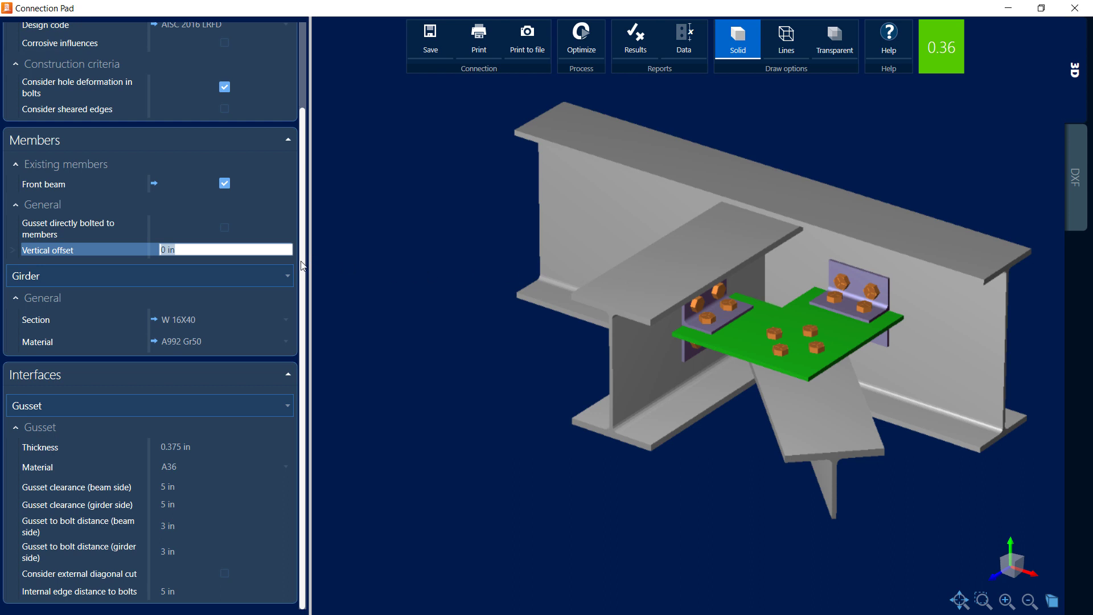
mouse_move(360, 376)
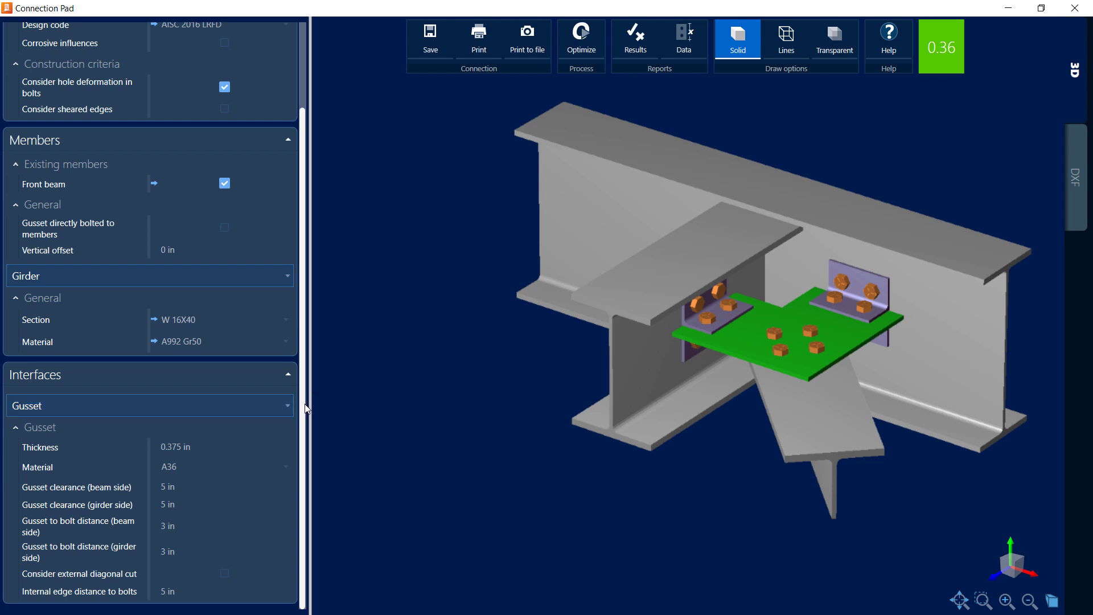
mouse_move(354, 415)
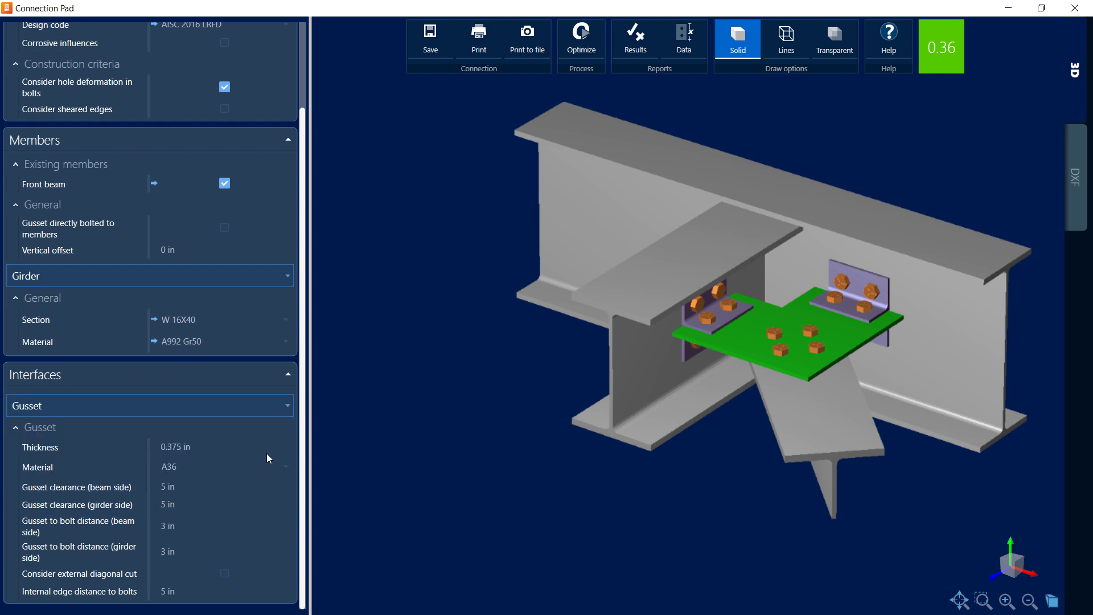
- Set the Gusset-to-Girder connector type to Directly welded, raising the ratio to 0.88
left_click(149, 406)
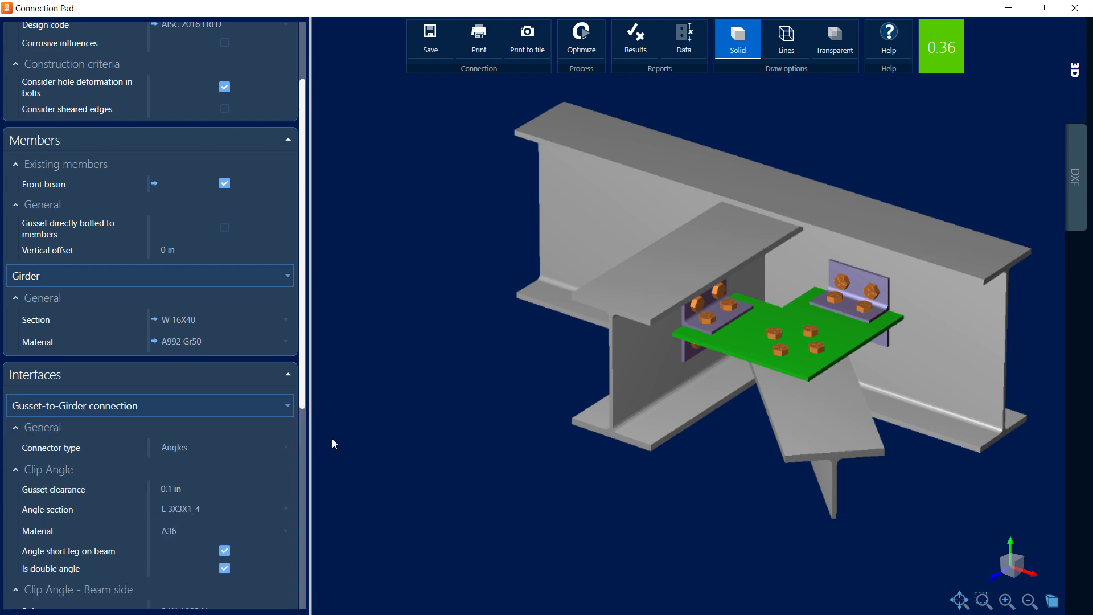
mouse_move(336, 430)
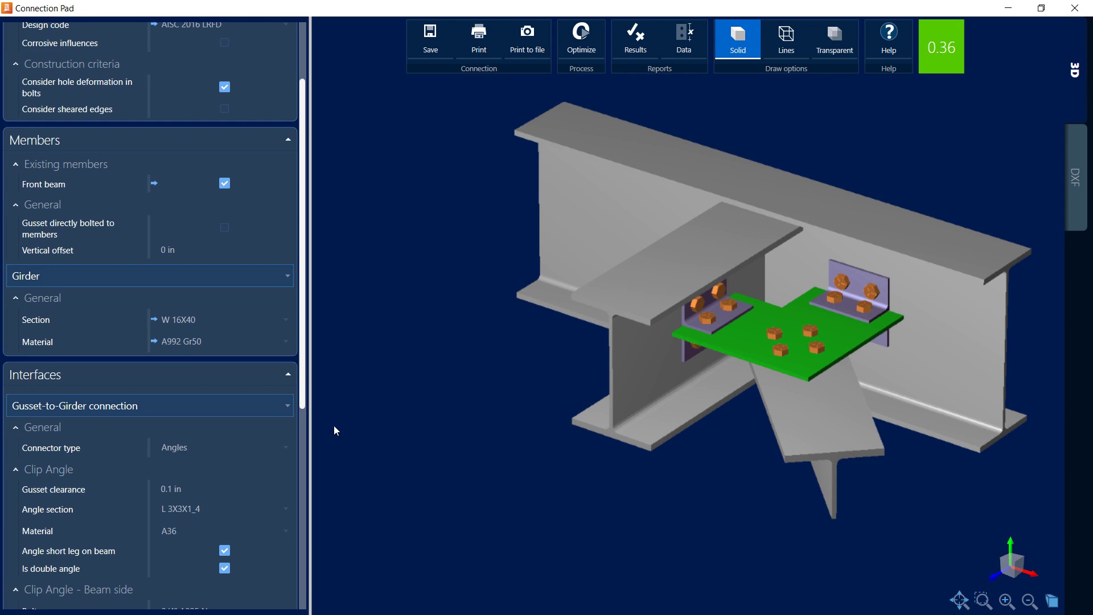
mouse_move(301, 389)
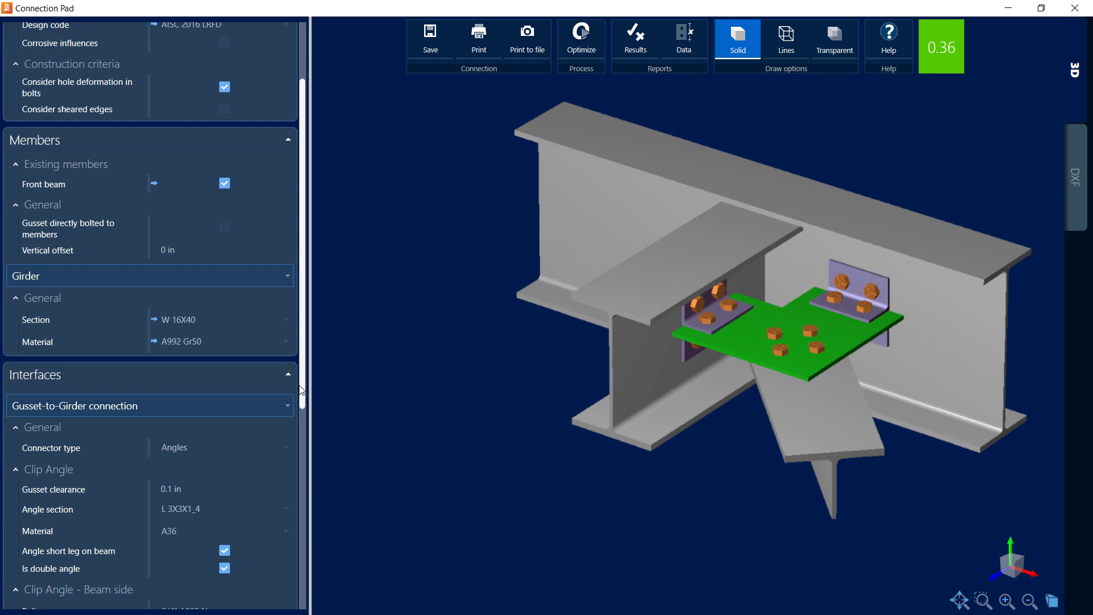
scroll("down", 3)
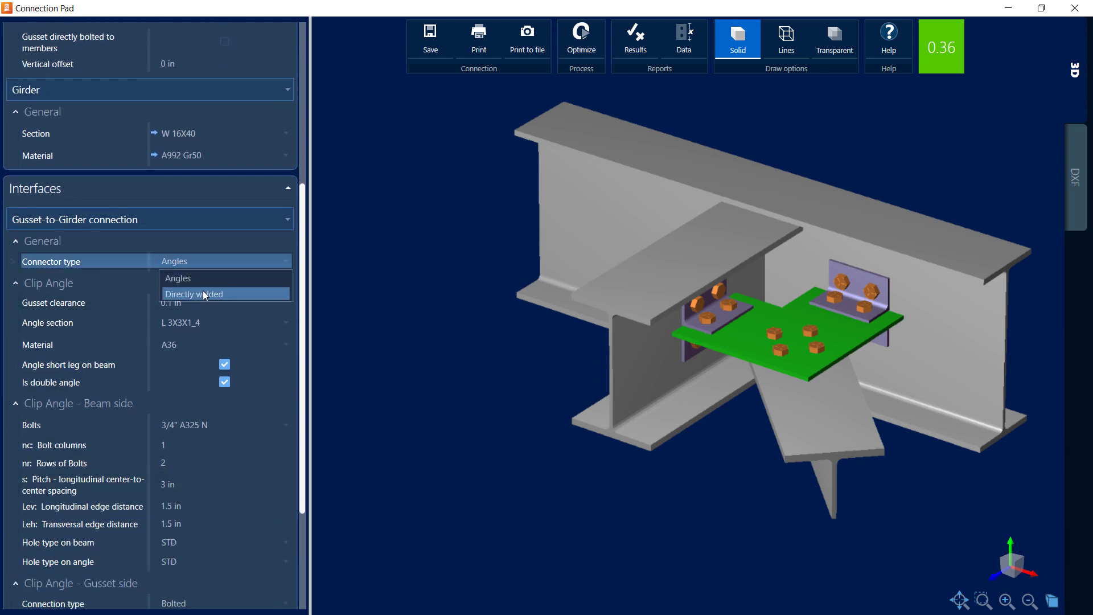
left_click(195, 294)
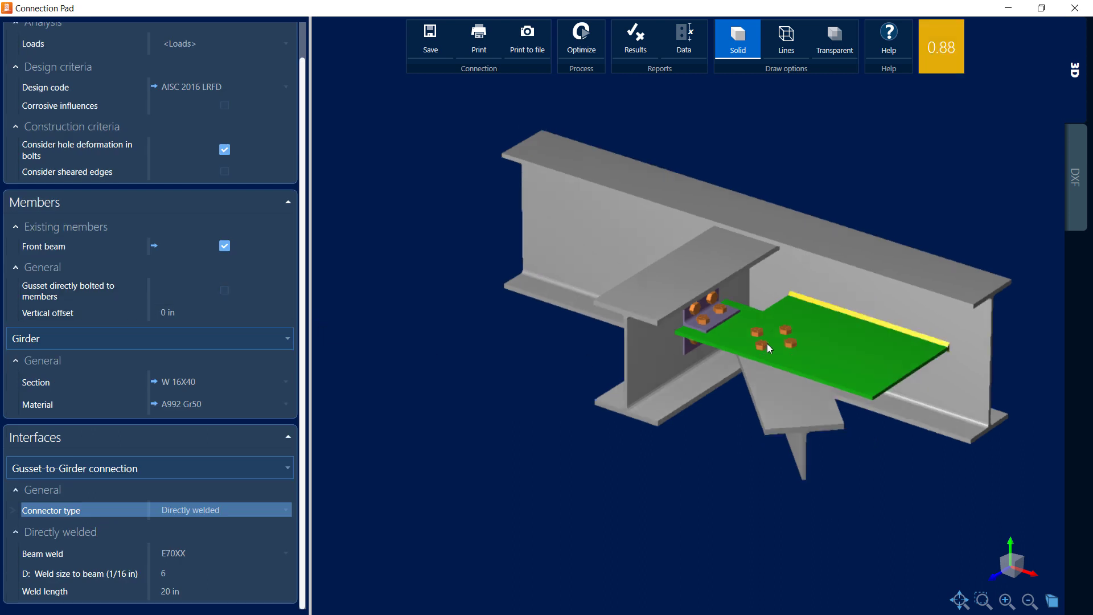
mouse_move(741, 490)
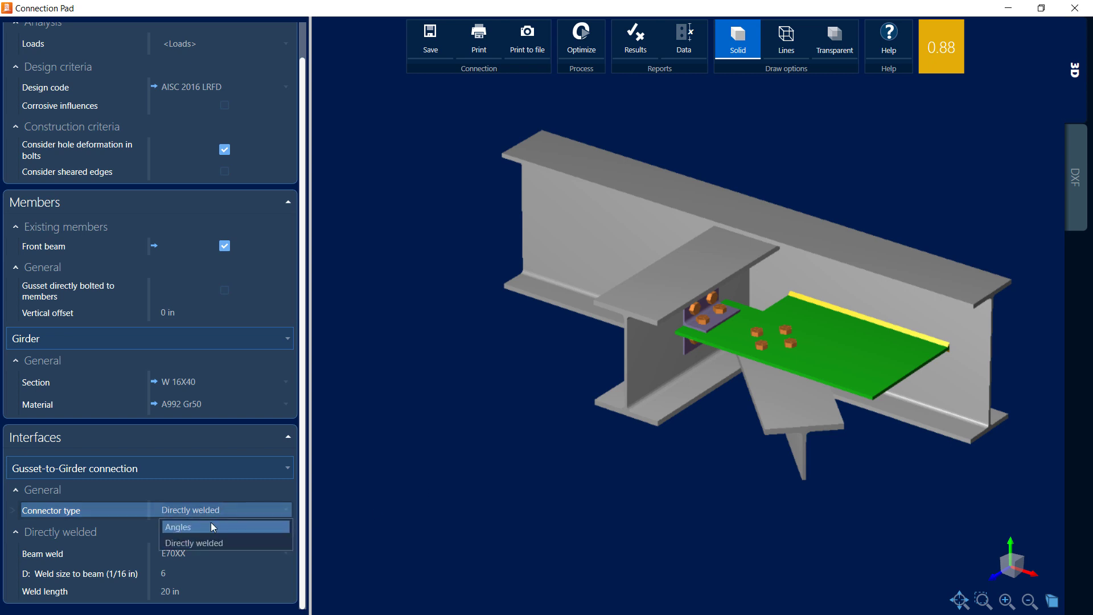
left_click(180, 526)
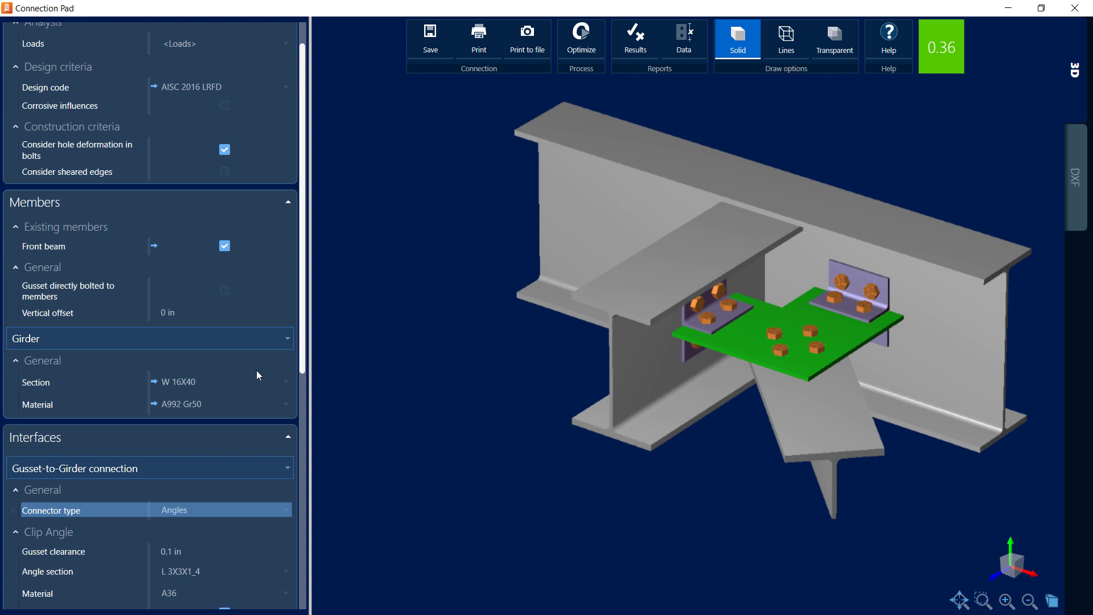
scroll("down", 3)
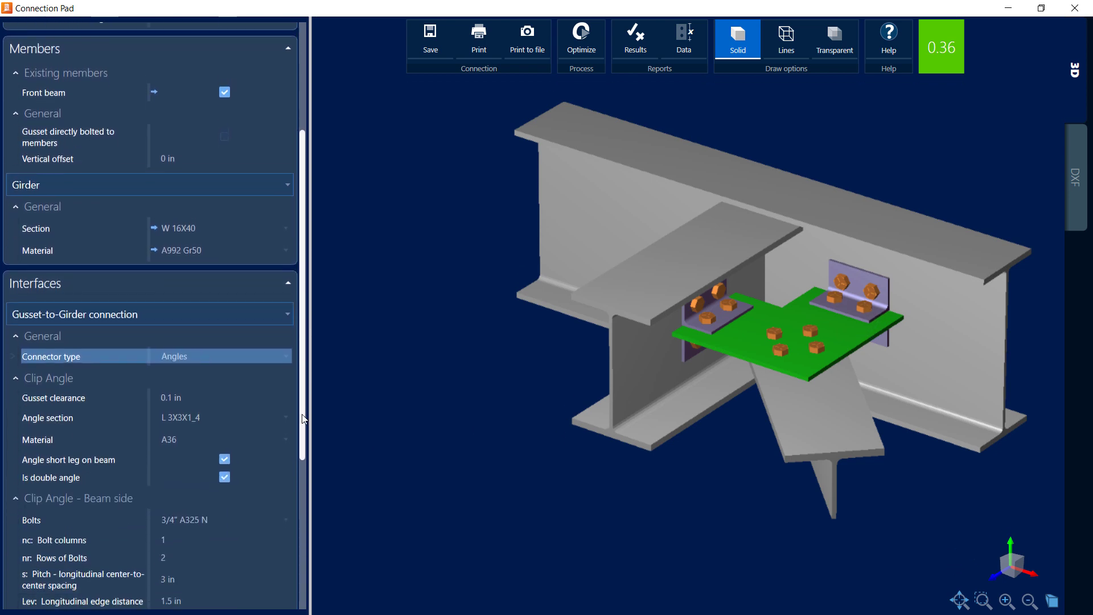
scroll("down", 3)
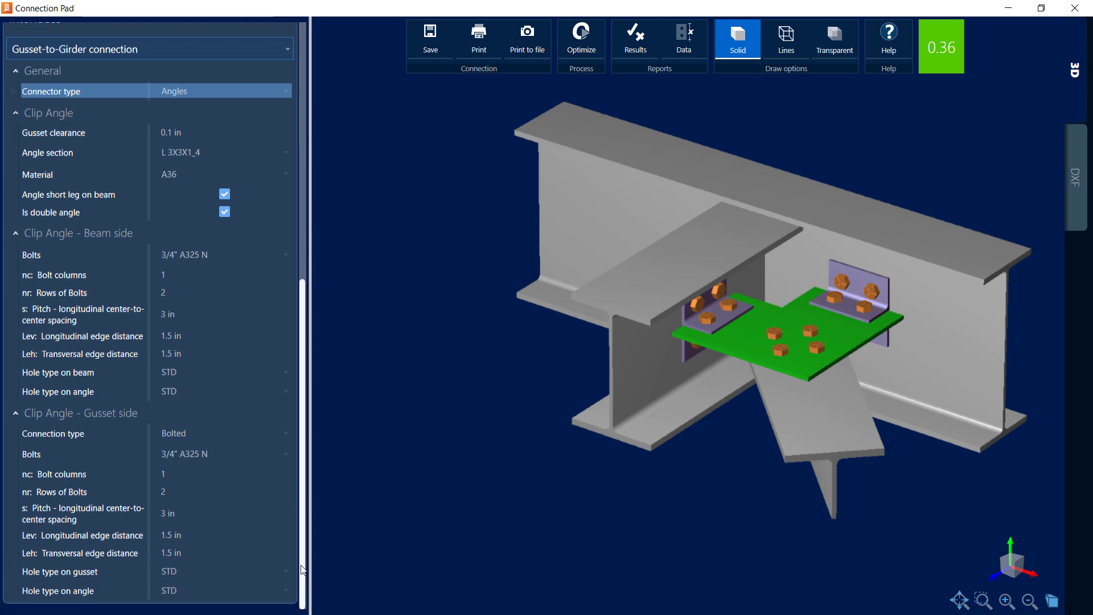
left_click(223, 152)
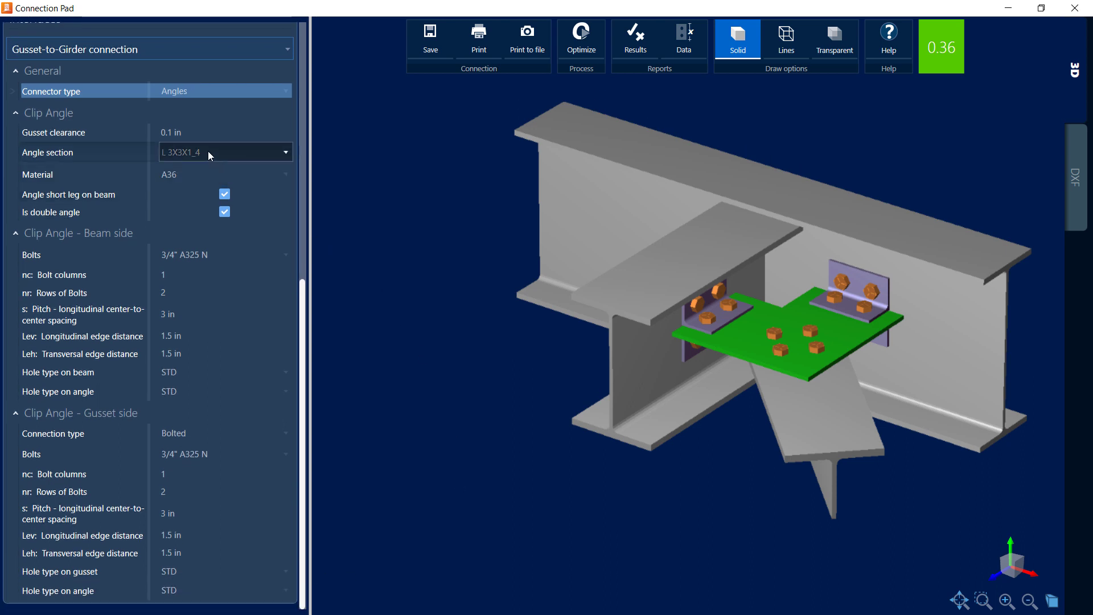
mouse_move(196, 167)
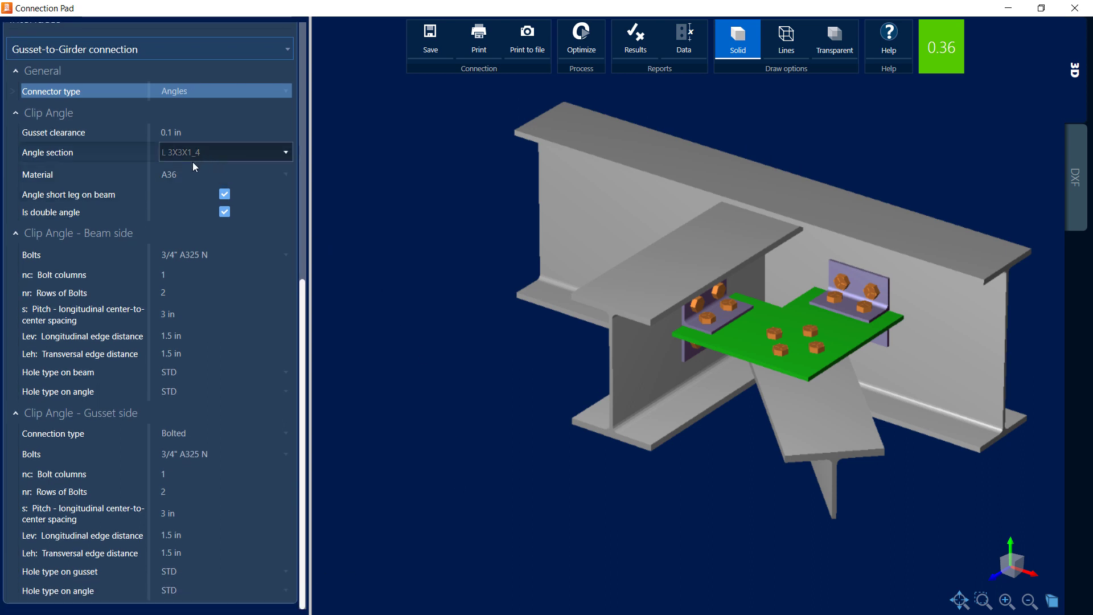
left_click(223, 174)
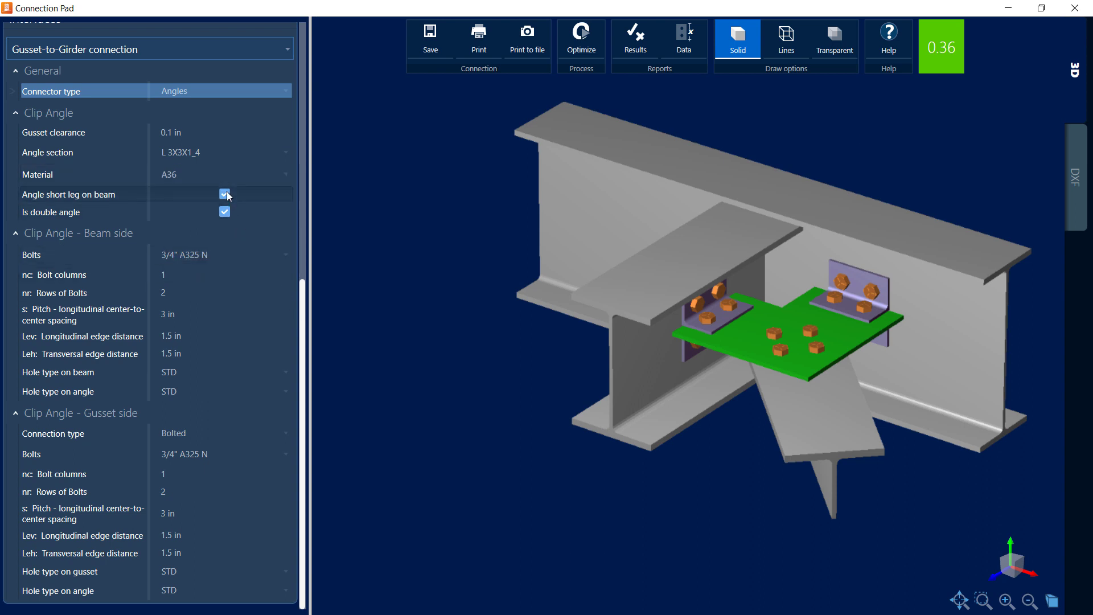
left_click(224, 193)
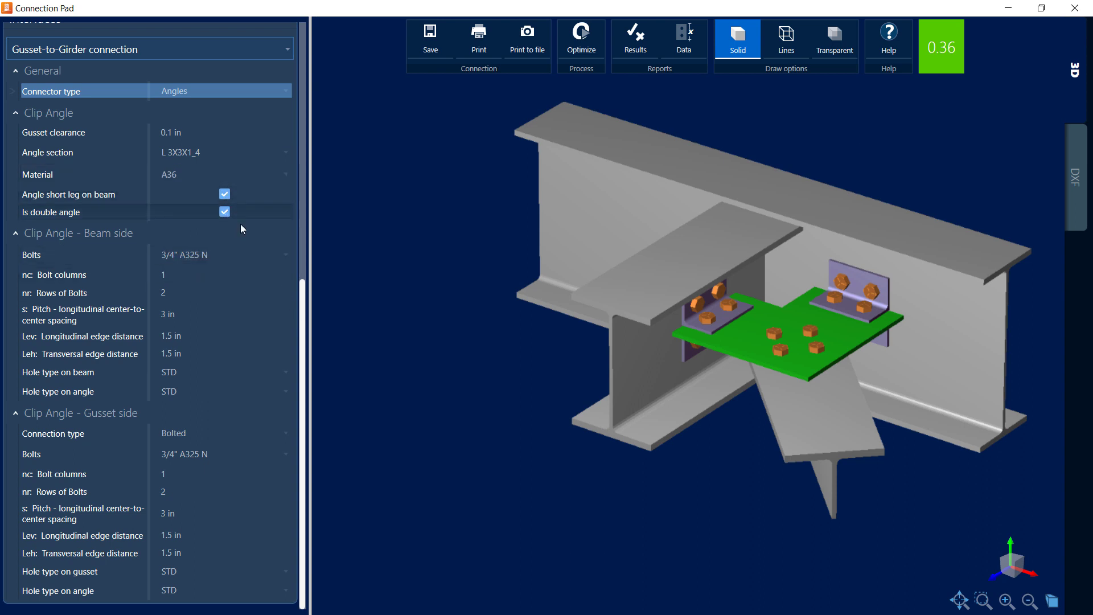
left_click(223, 433)
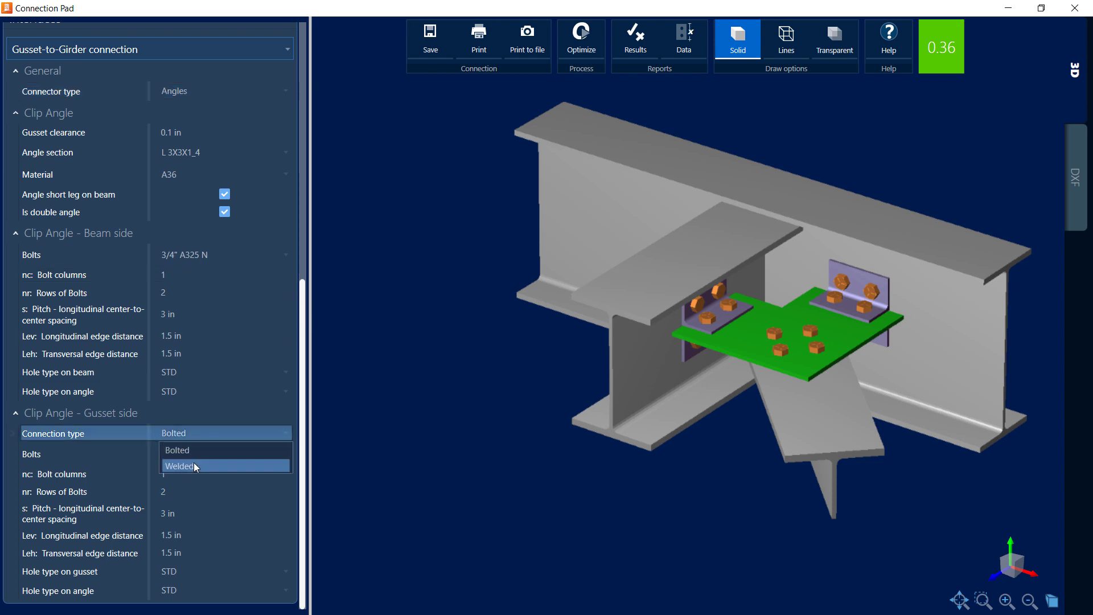
left_click(181, 466)
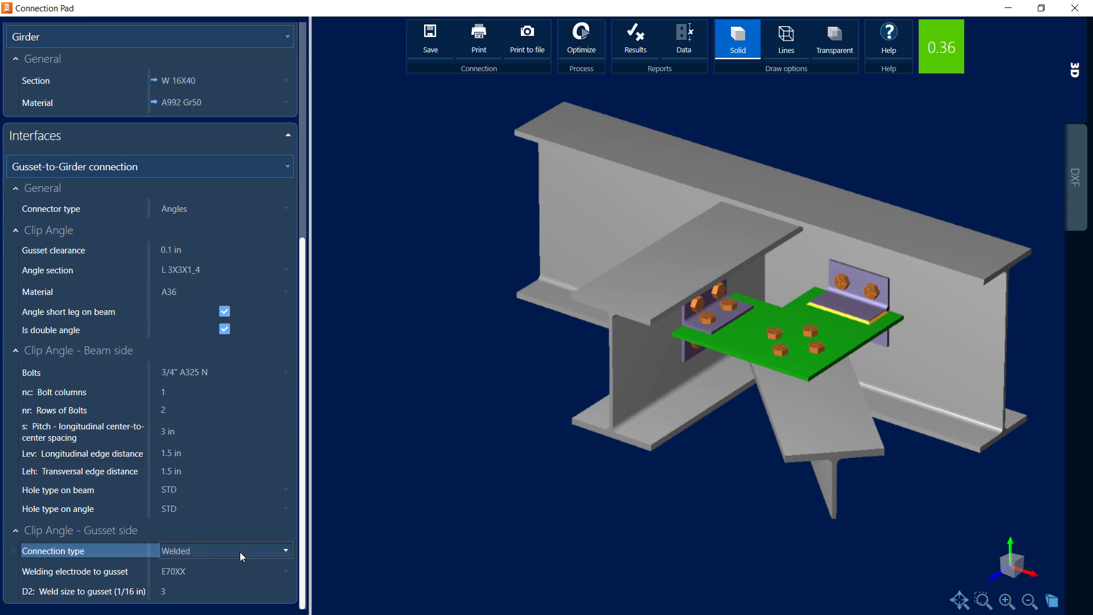
left_click(223, 550)
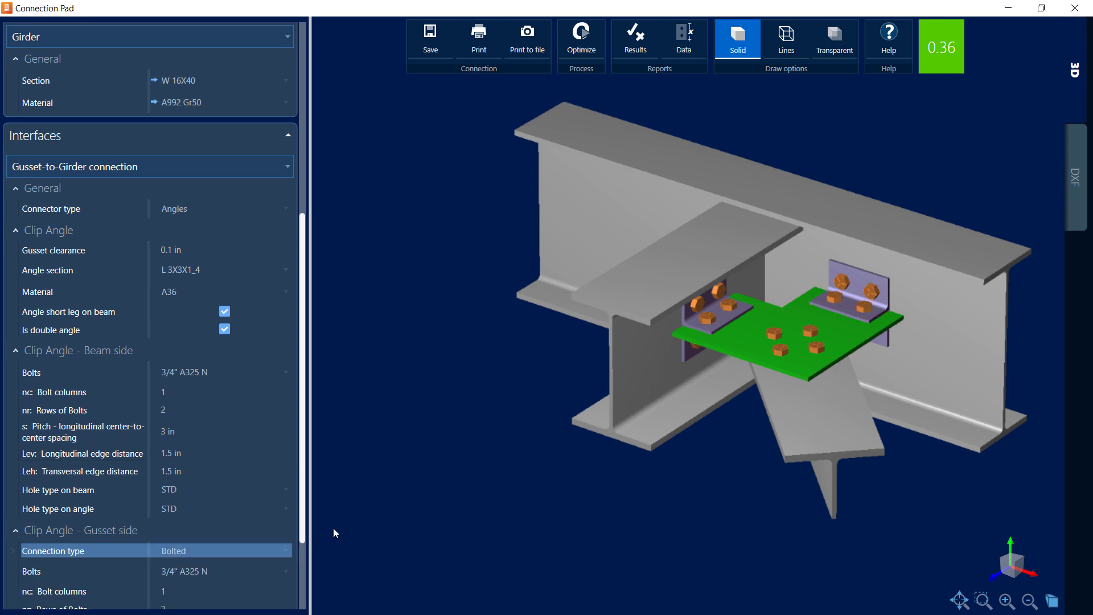
- Switch the Interfaces dropdown to show the gusset-to-brace 2x2 bolts at 3 in
left_click(149, 165)
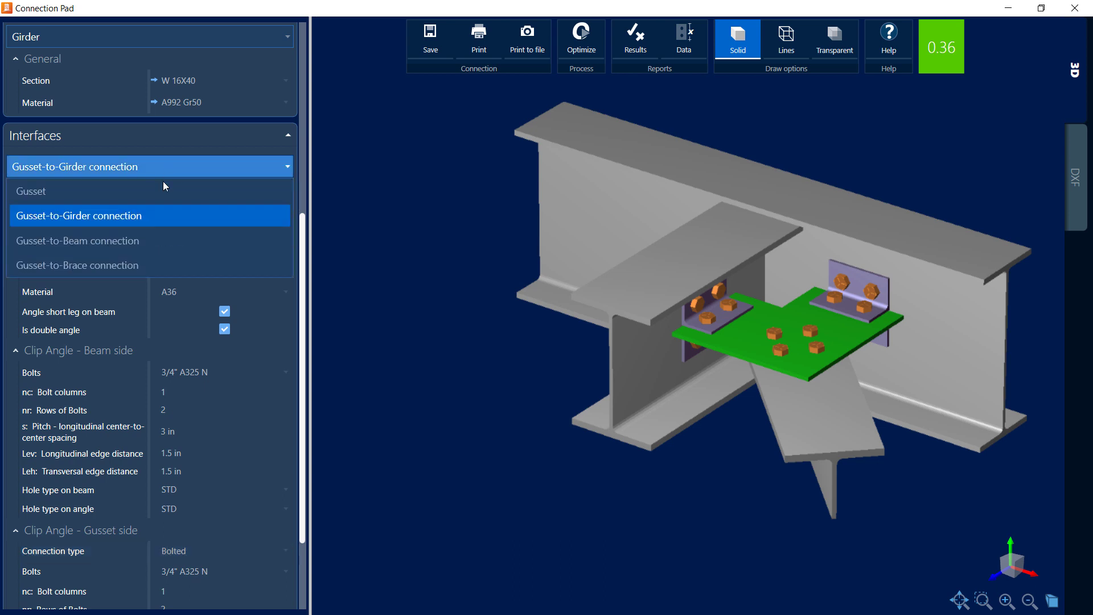
mouse_move(146, 240)
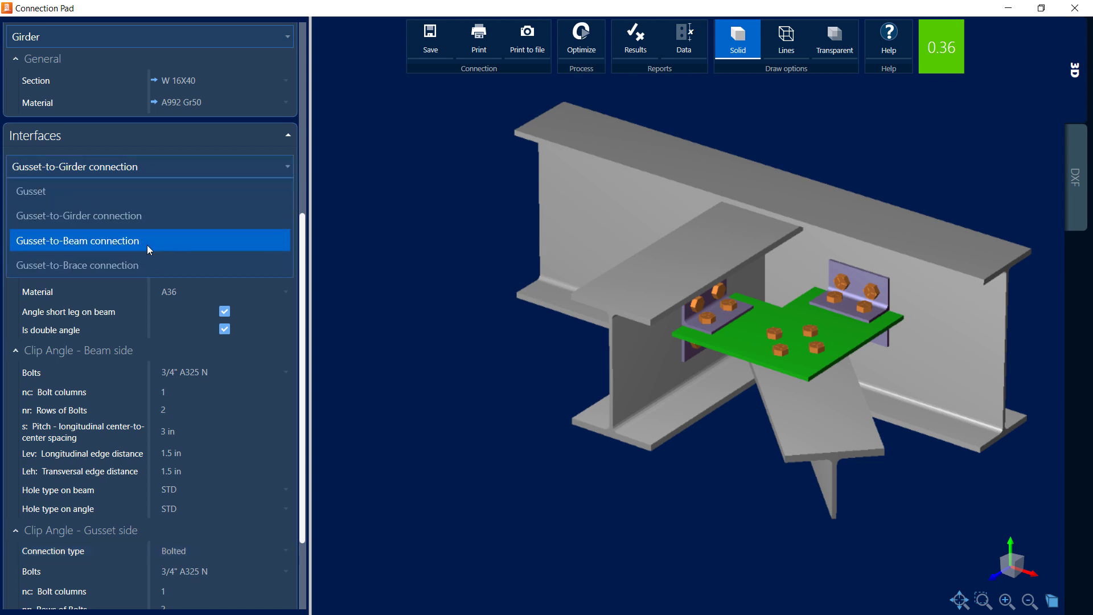
mouse_move(137, 245)
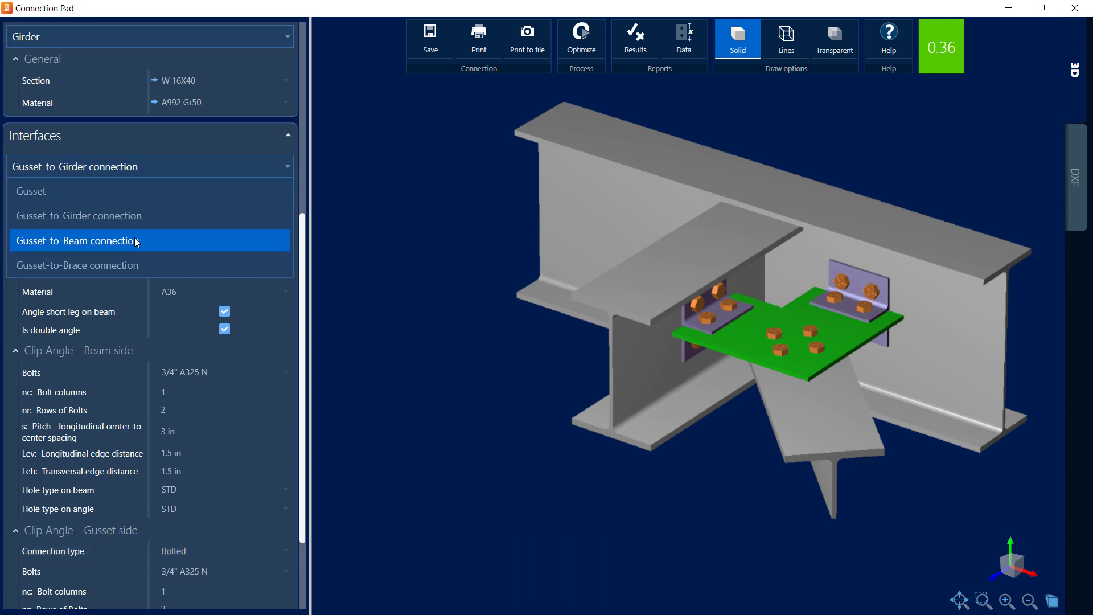
left_click(77, 241)
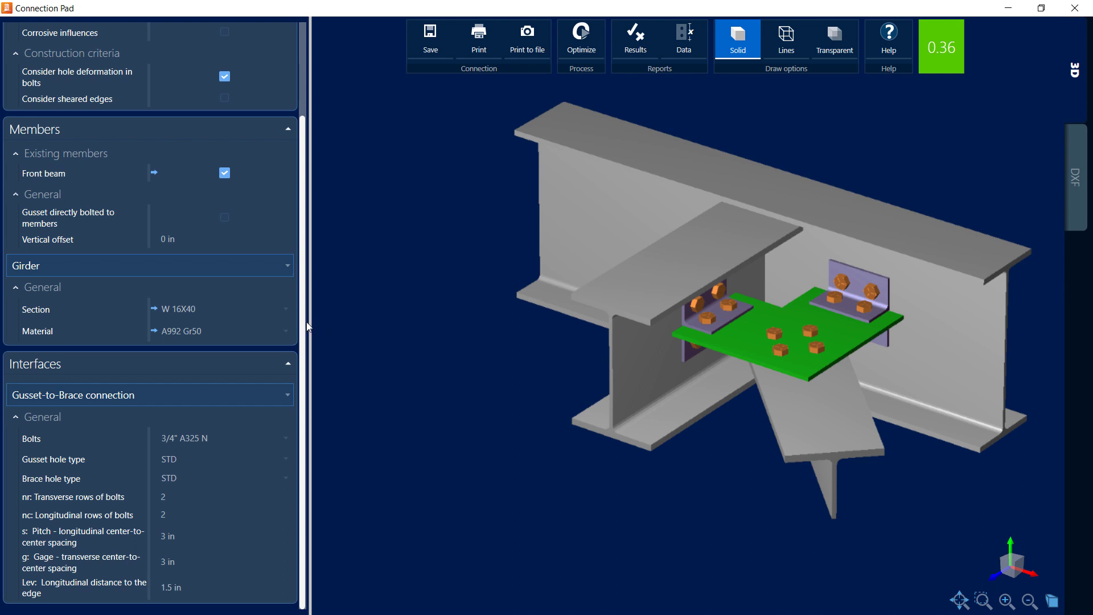
mouse_move(305, 381)
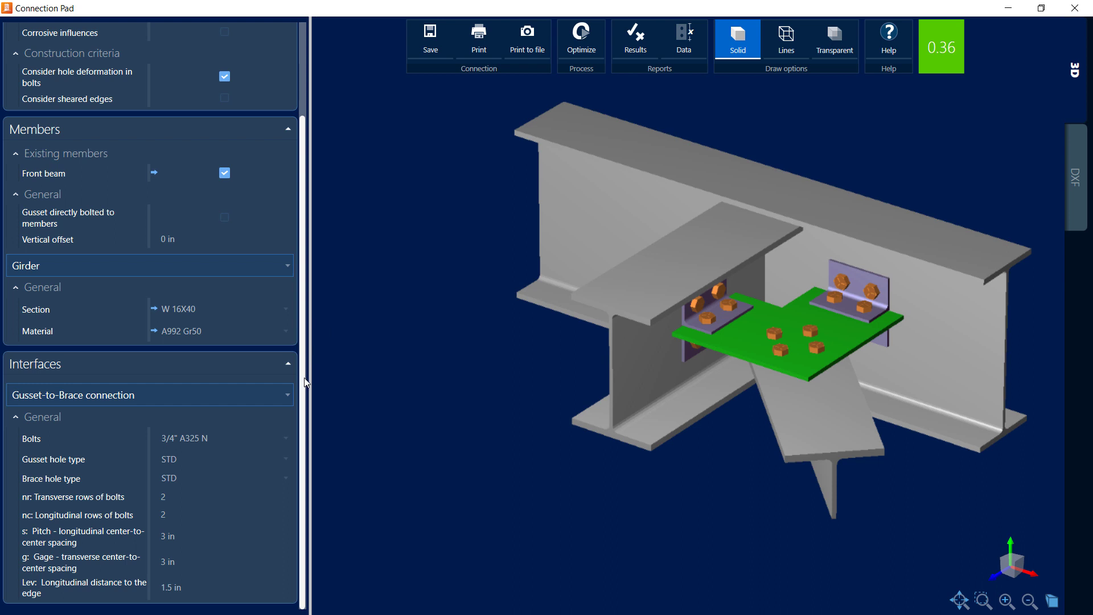
mouse_move(366, 381)
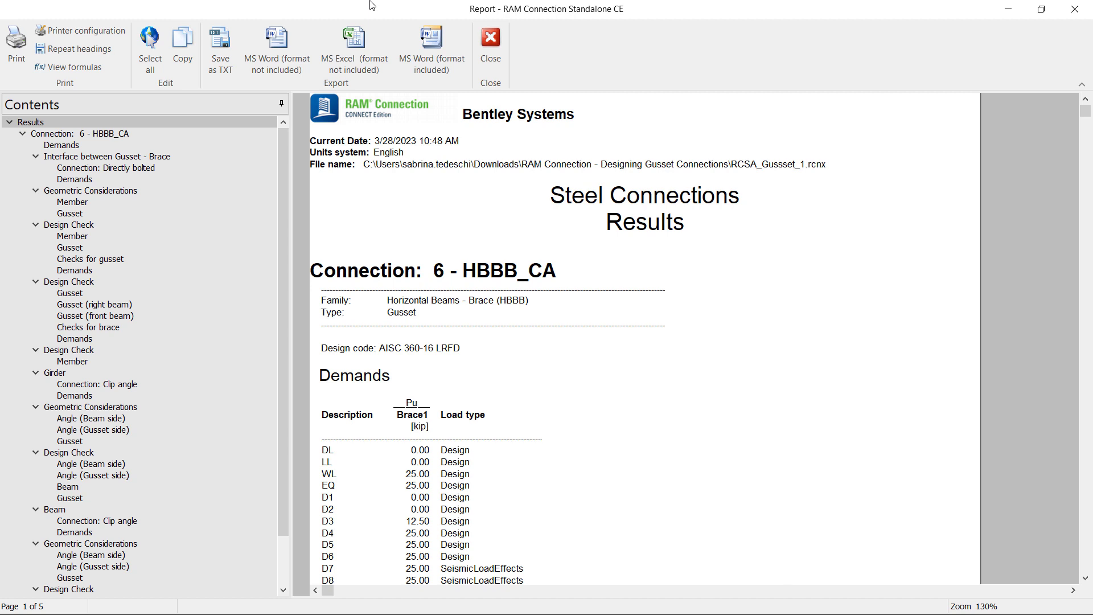
mouse_move(69, 247)
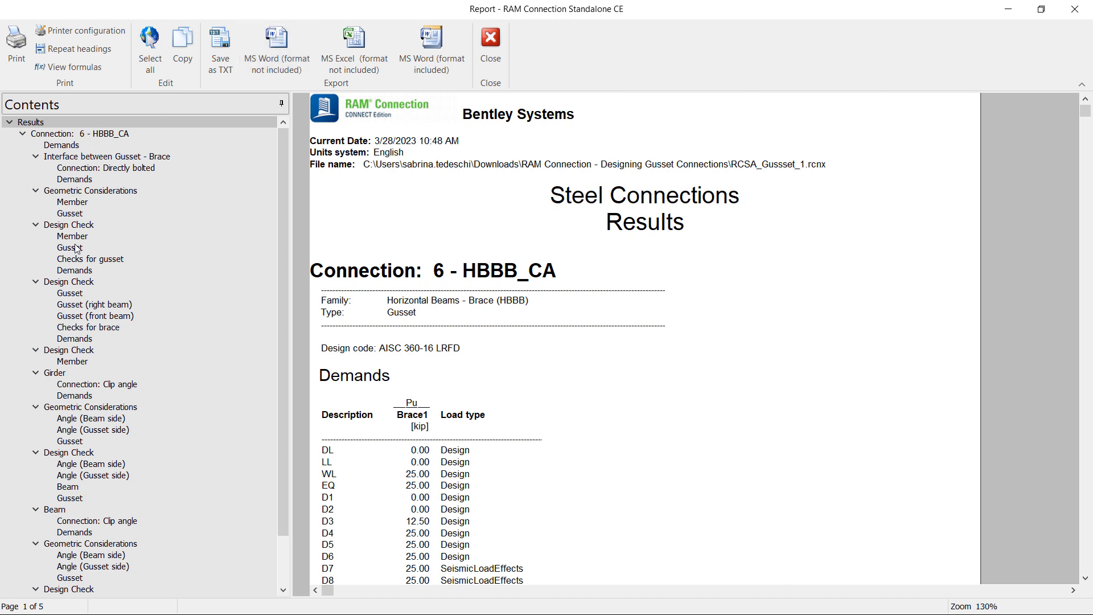
mouse_move(109, 333)
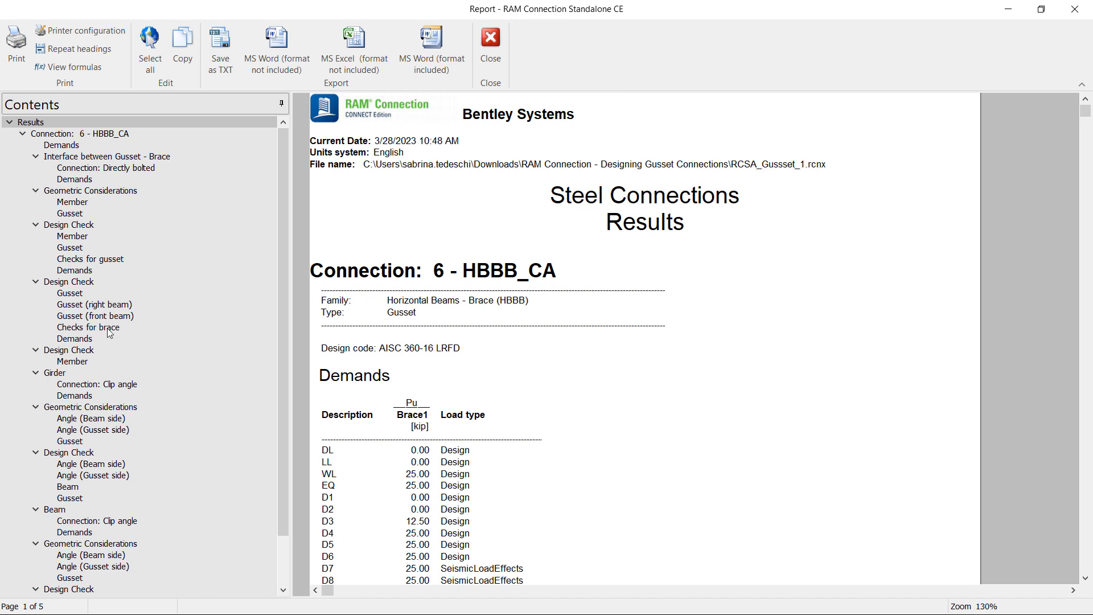
mouse_move(118, 337)
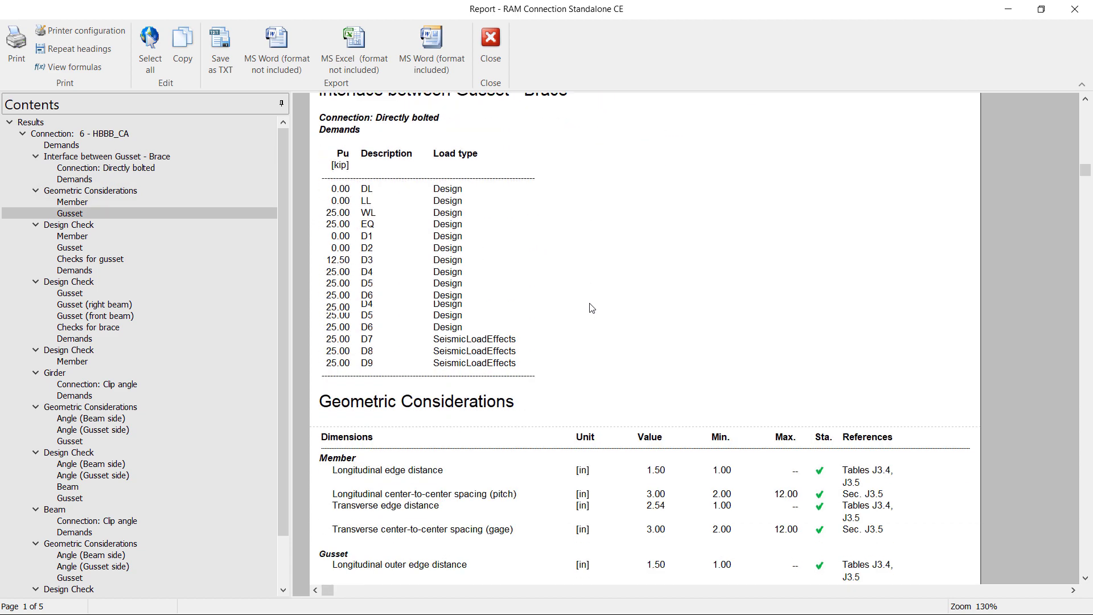
- Scroll through the report's Design Check tables with formulas shown across 20 pages
scroll("down", 3)
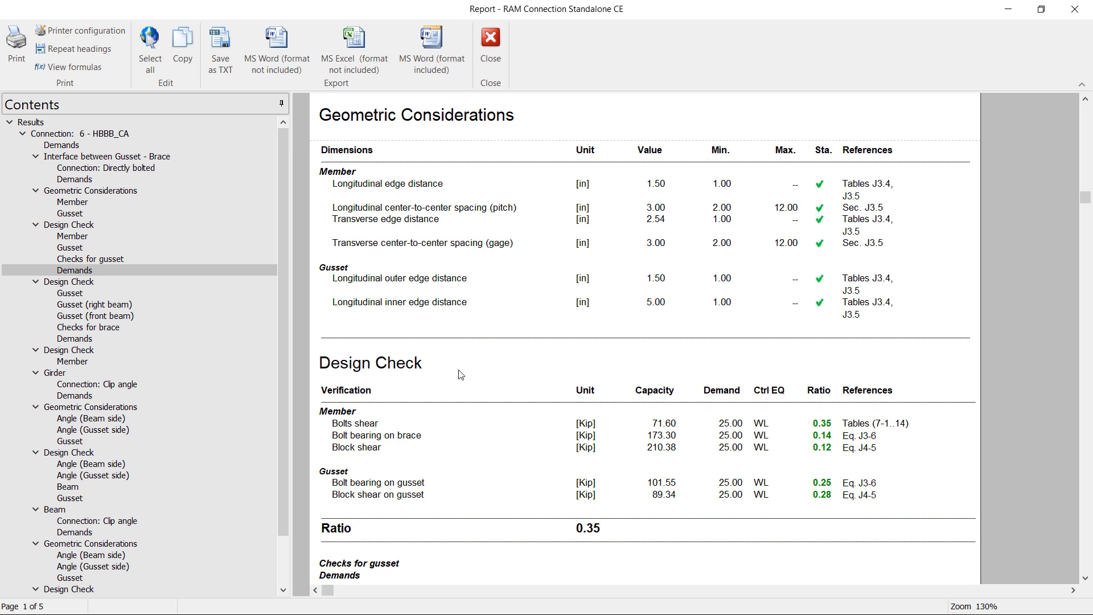
mouse_move(441, 228)
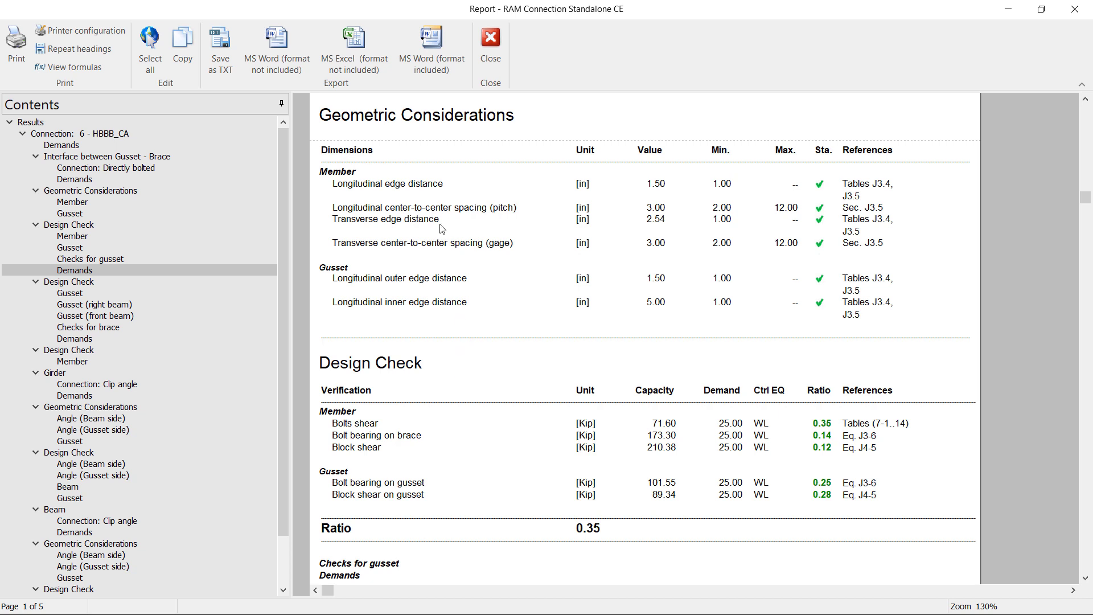
mouse_move(571, 295)
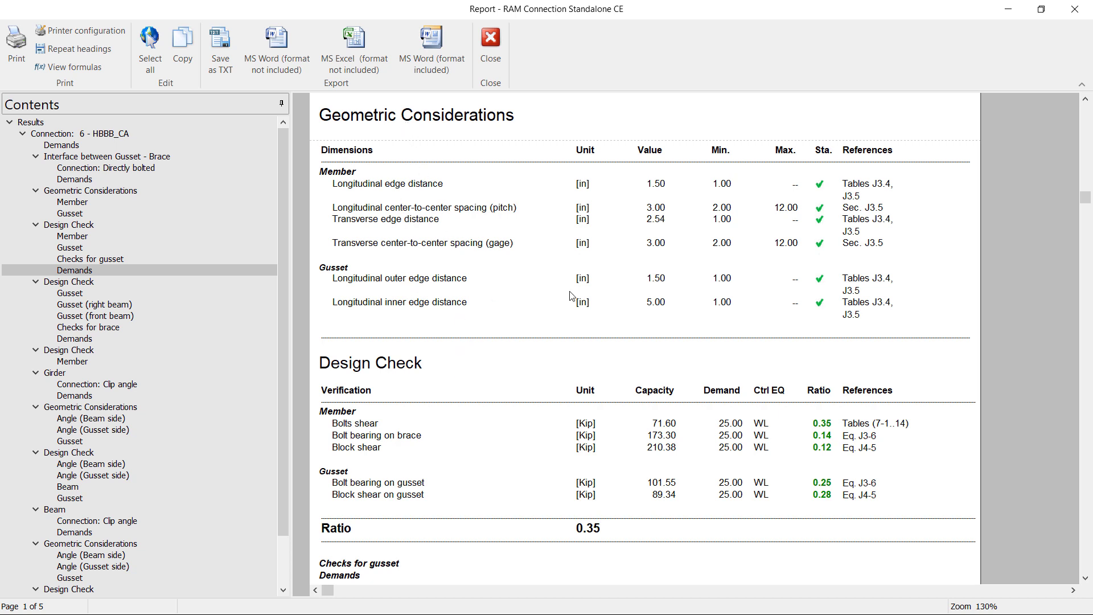
mouse_move(810, 195)
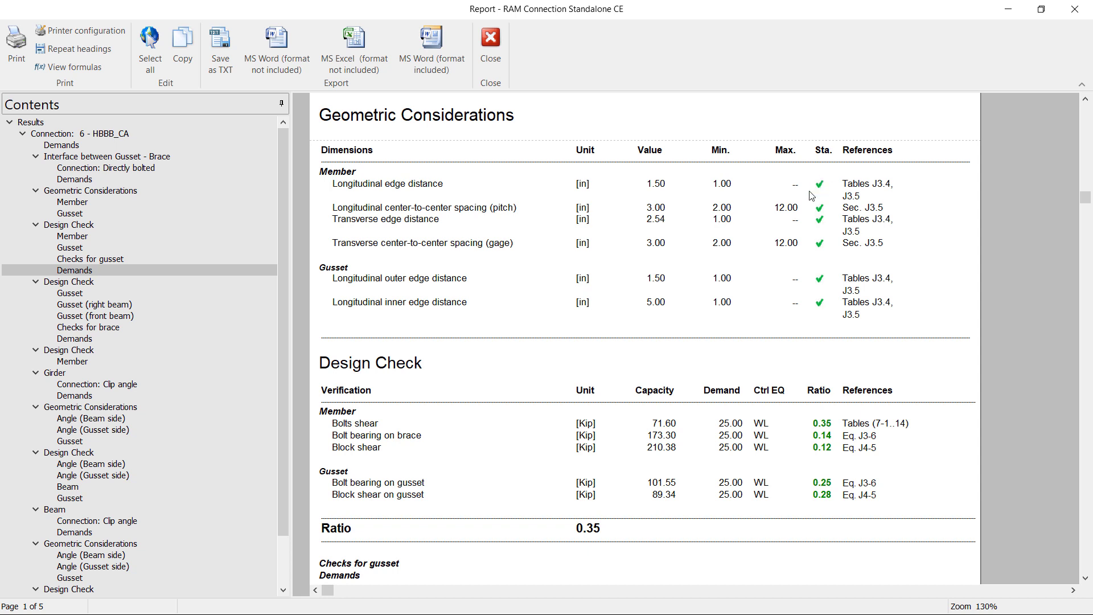
mouse_move(826, 192)
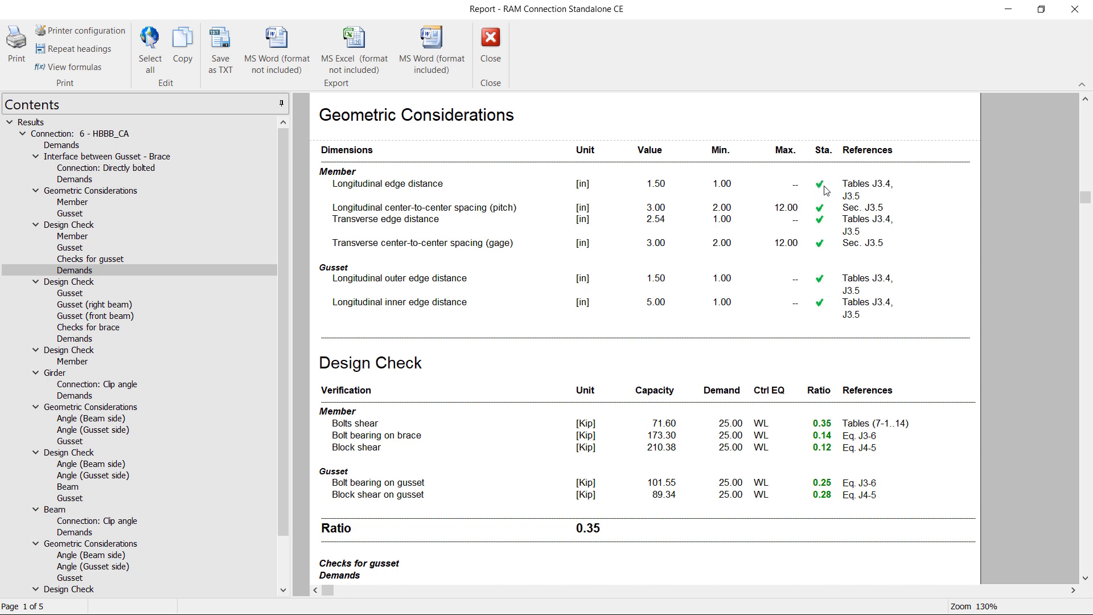
mouse_move(821, 205)
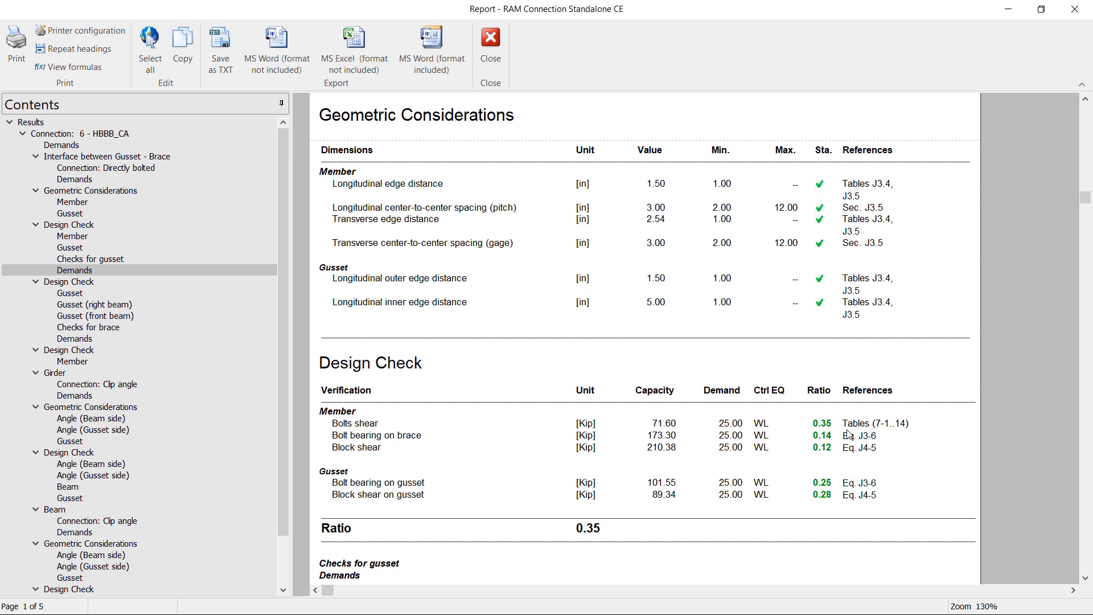
mouse_move(809, 496)
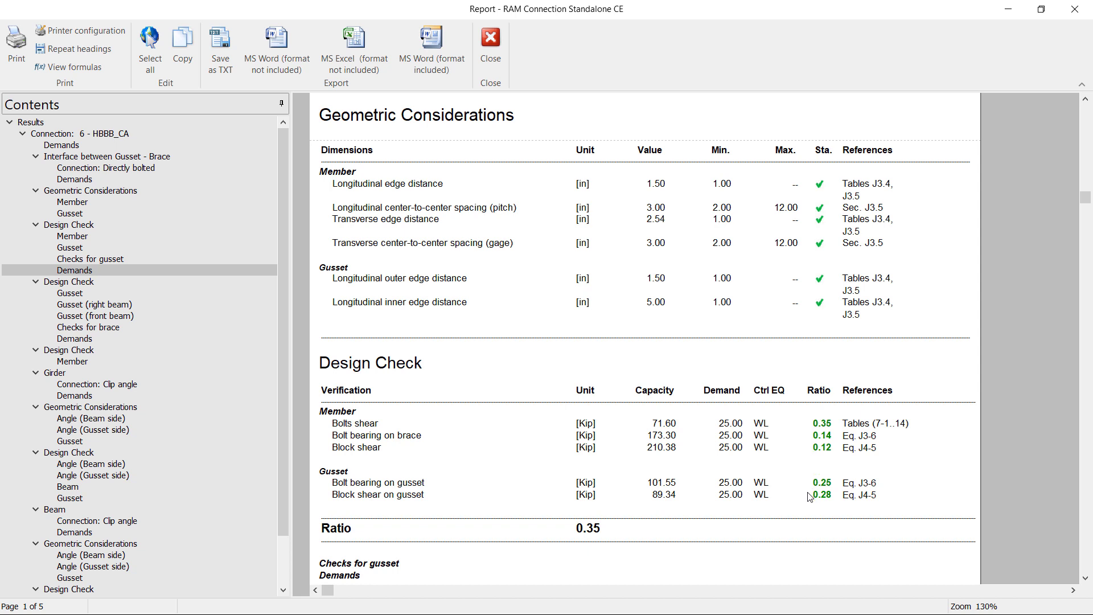
mouse_move(870, 493)
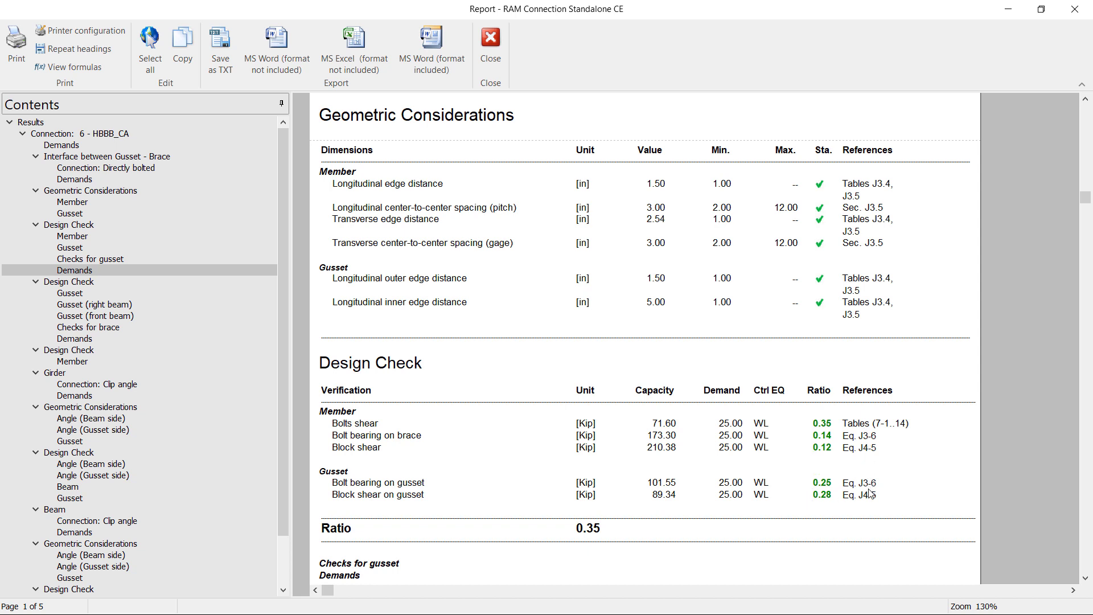
mouse_move(584, 444)
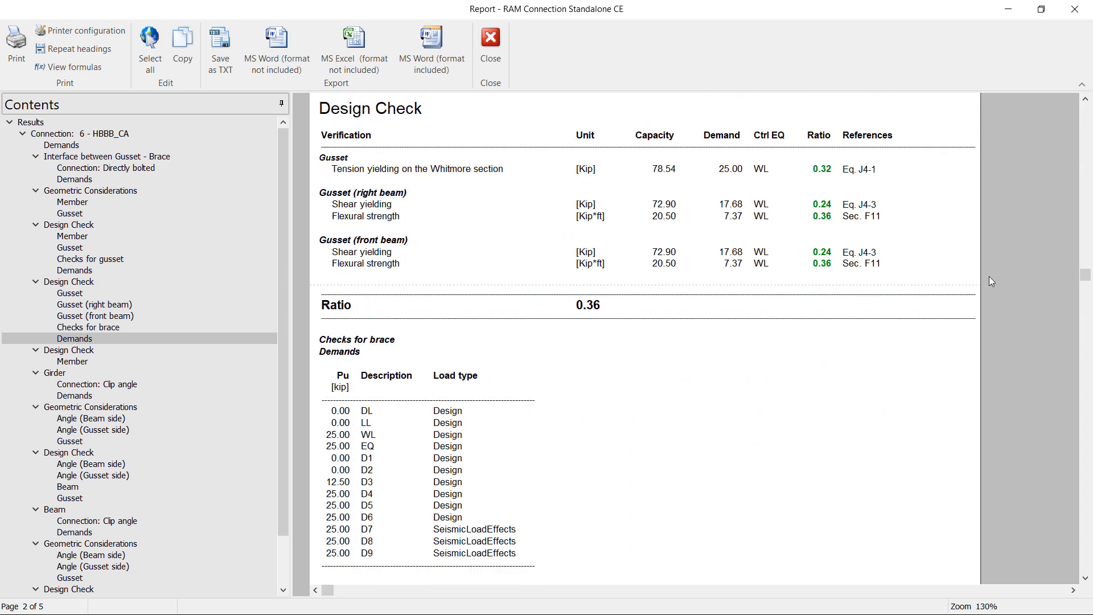
scroll("down", 3)
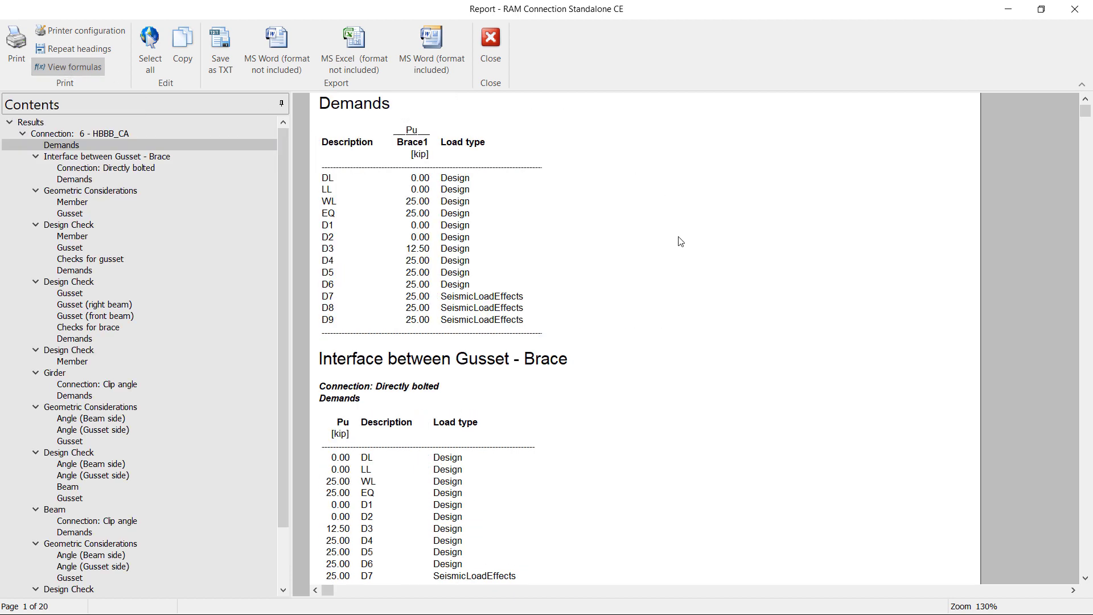
- Jump to Geometric Considerations > Member and read the edge distance and spacing formulas
left_click(72, 201)
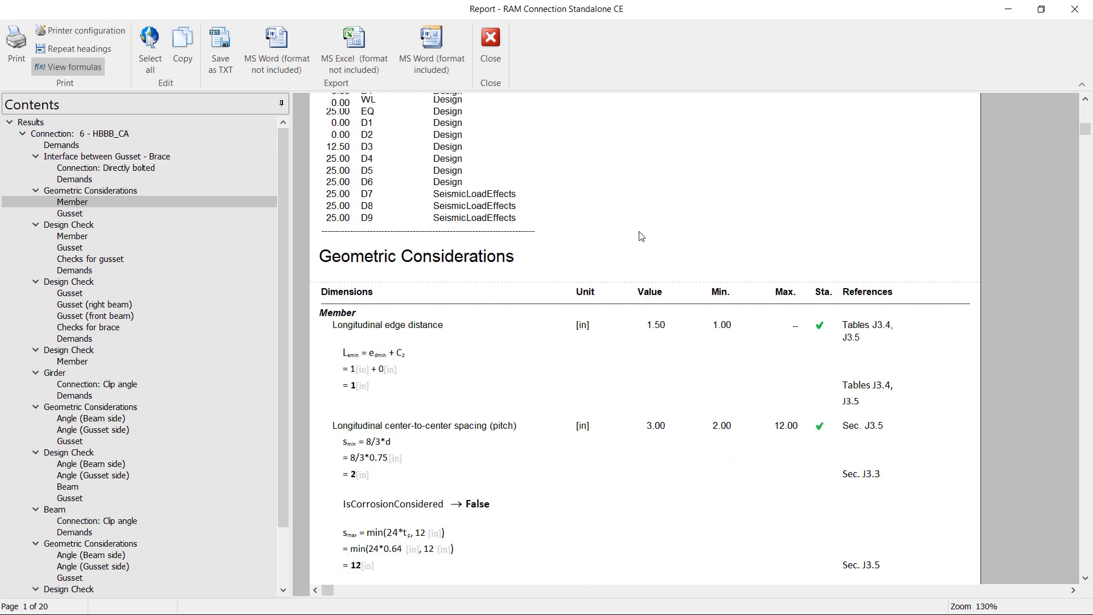
scroll("down", 3)
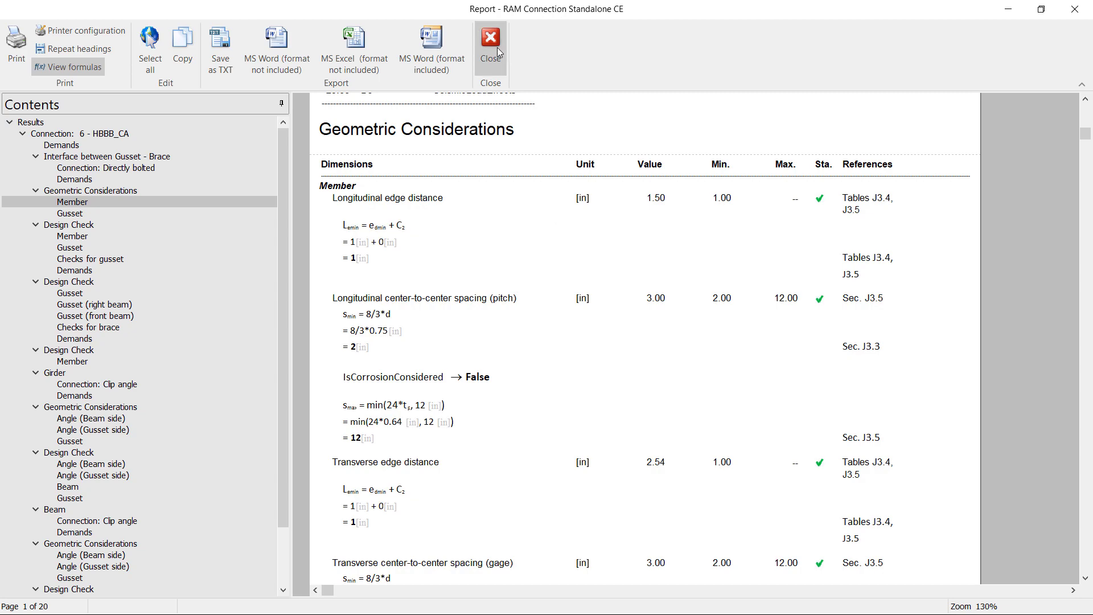
- Close the design report, returning to joint 6's model at ratio 0.36
left_click(490, 38)
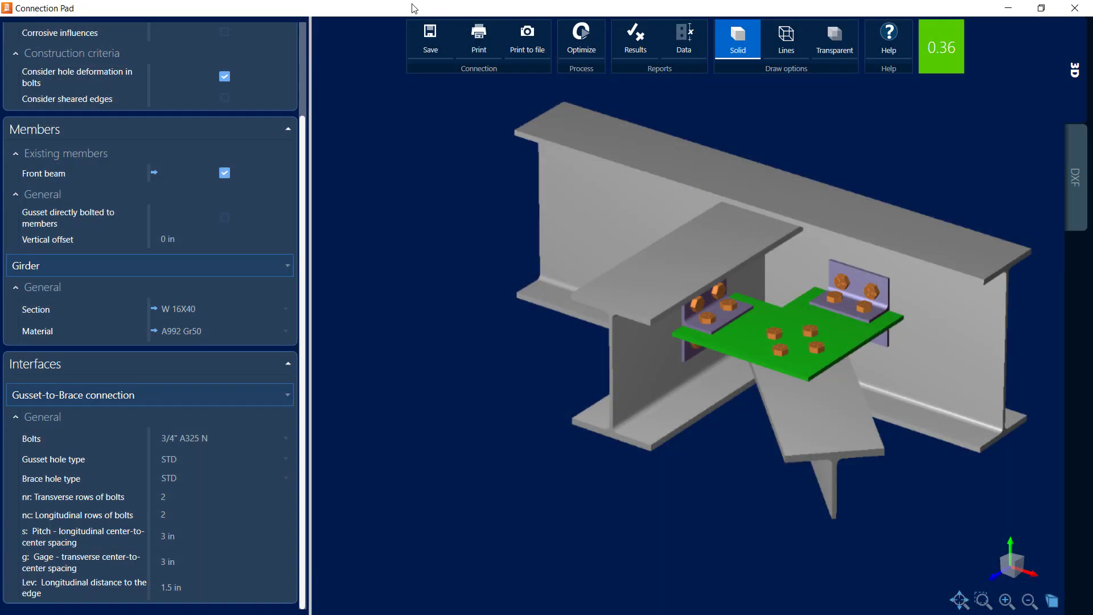
mouse_move(375, 156)
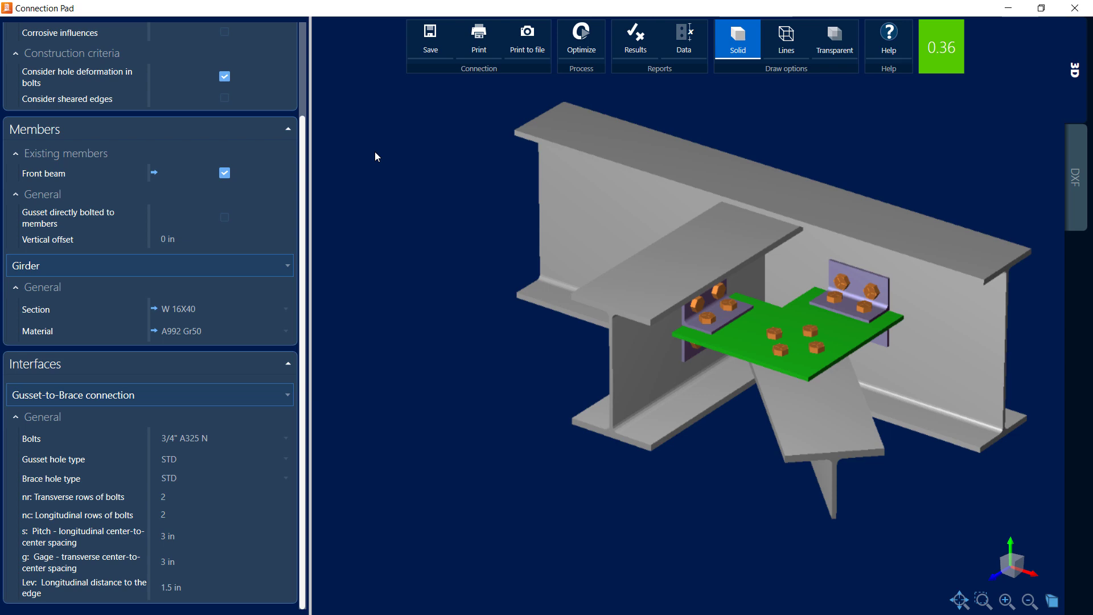
mouse_move(1076, 177)
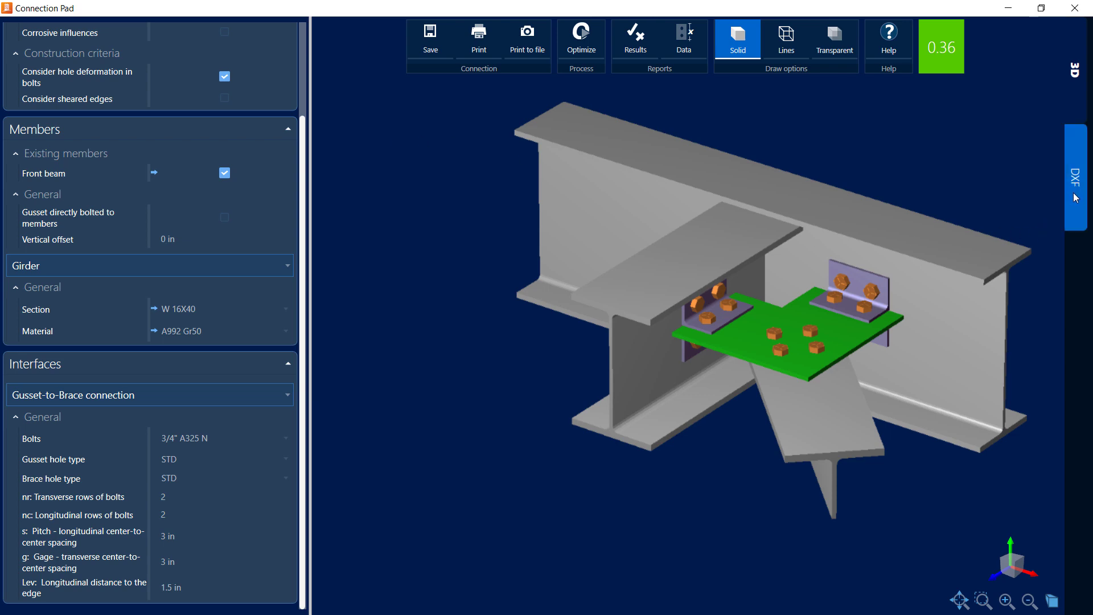